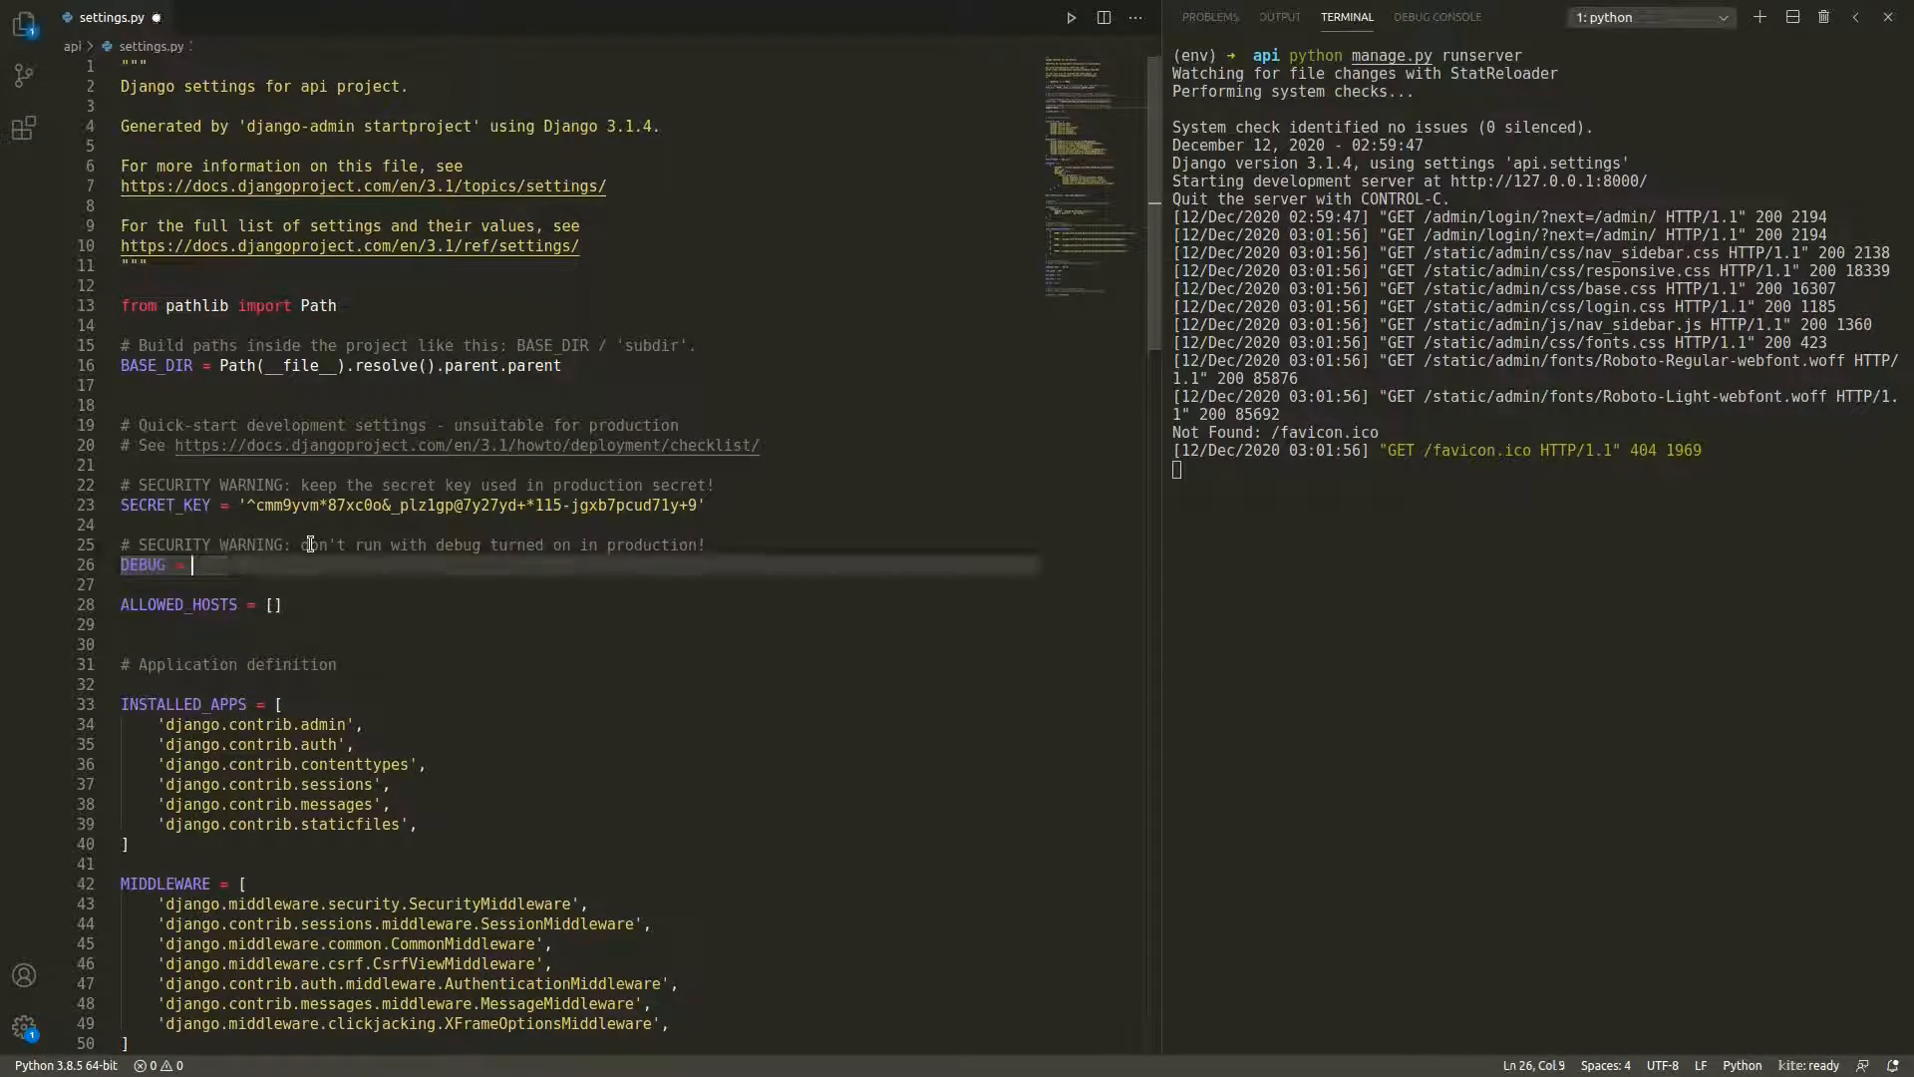
Step: Change settings.py to DEBUG = False and ALLOWED_HOSTS = ['*']
{"action": "type", "text": "False"}
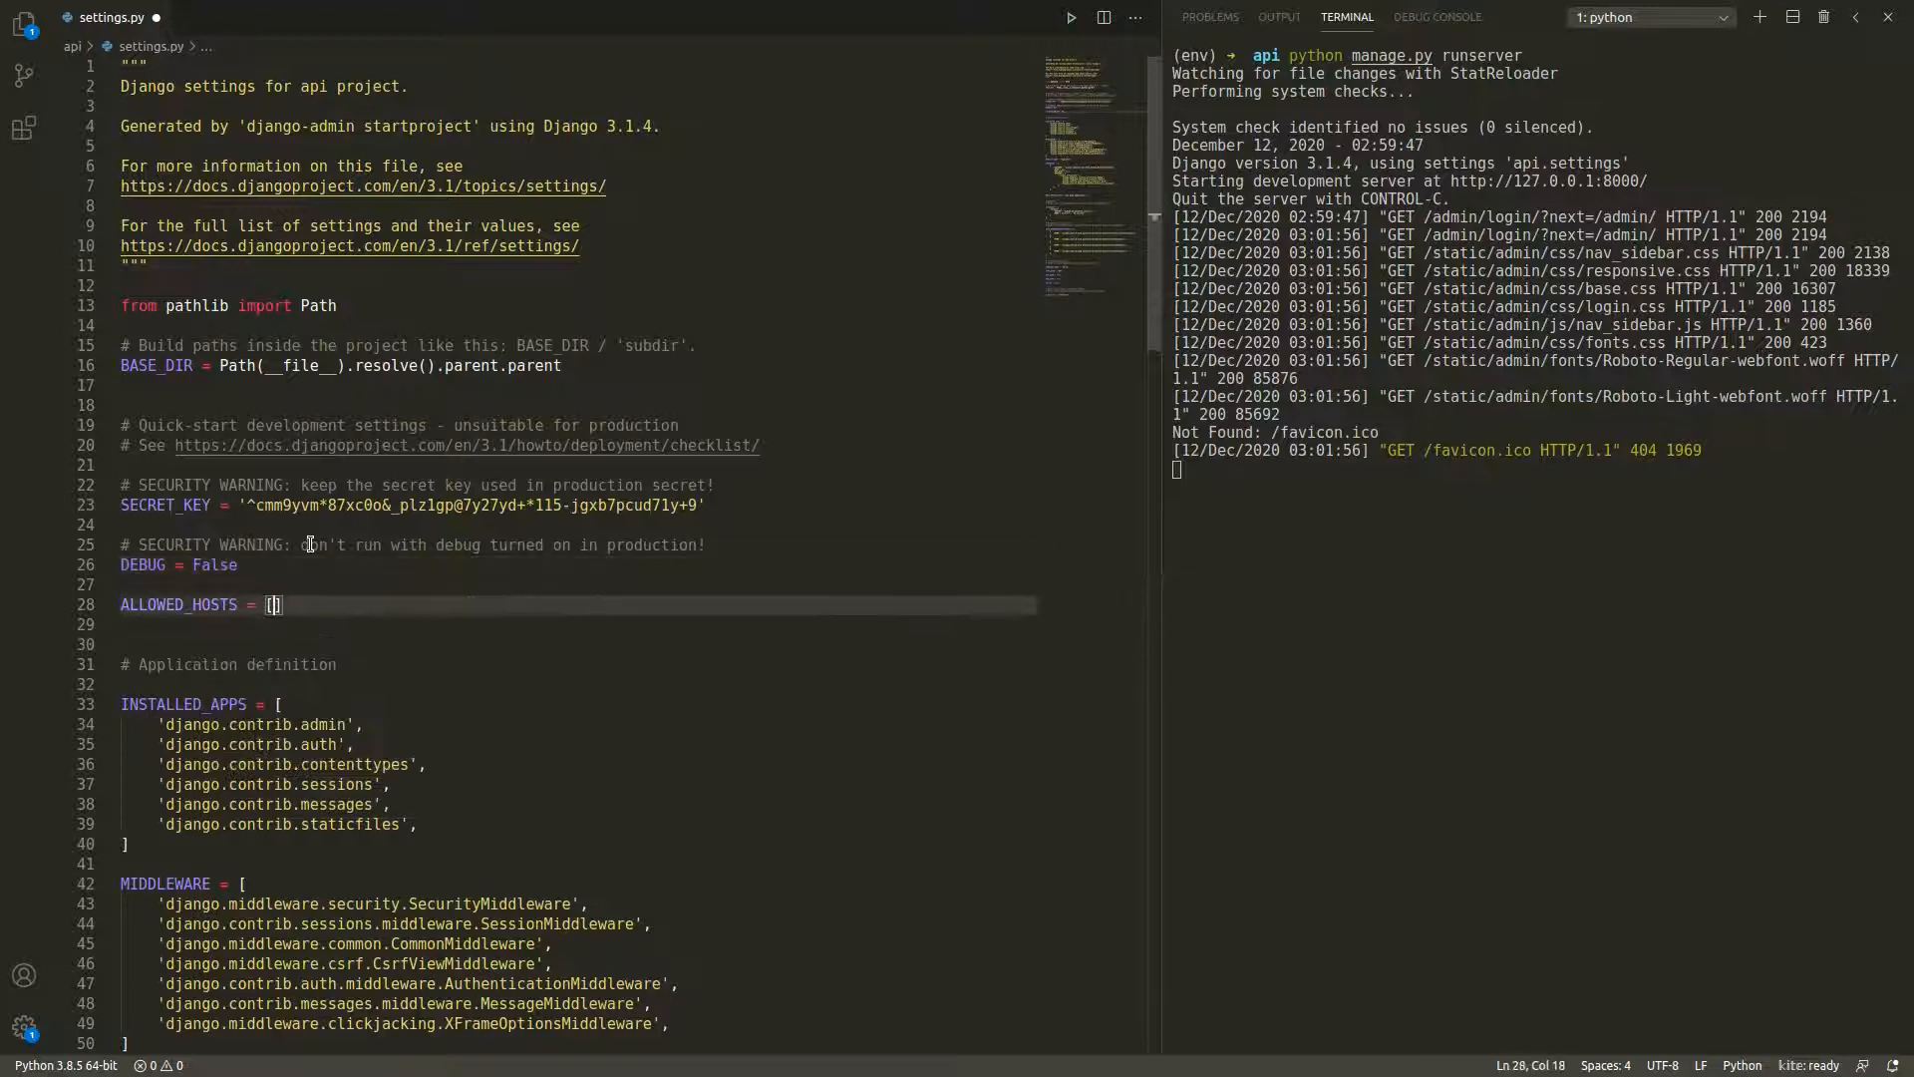
{"action": "type", "text": "'*'"}
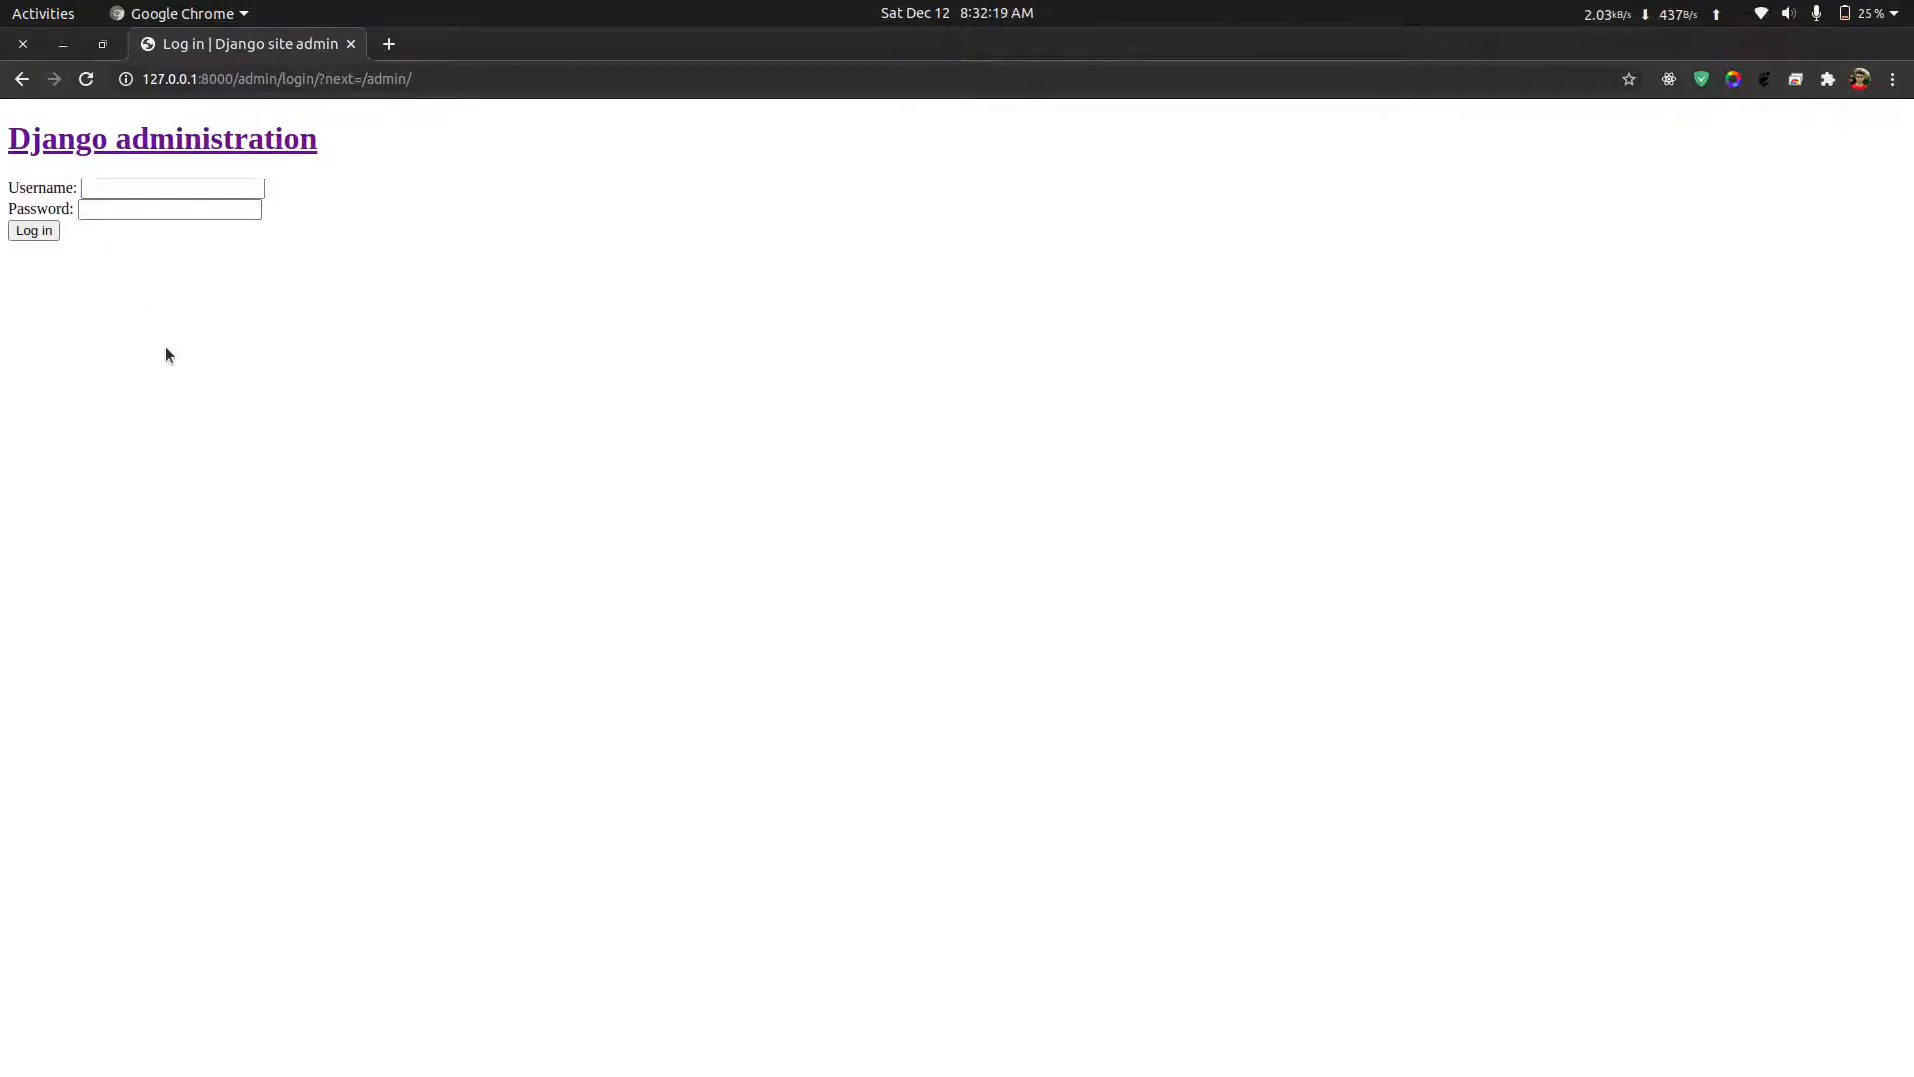
Step: Inspect the unstyled admin page's stylesheet links in DevTools, then start a new tab
{"action": "key", "text": "F12"}
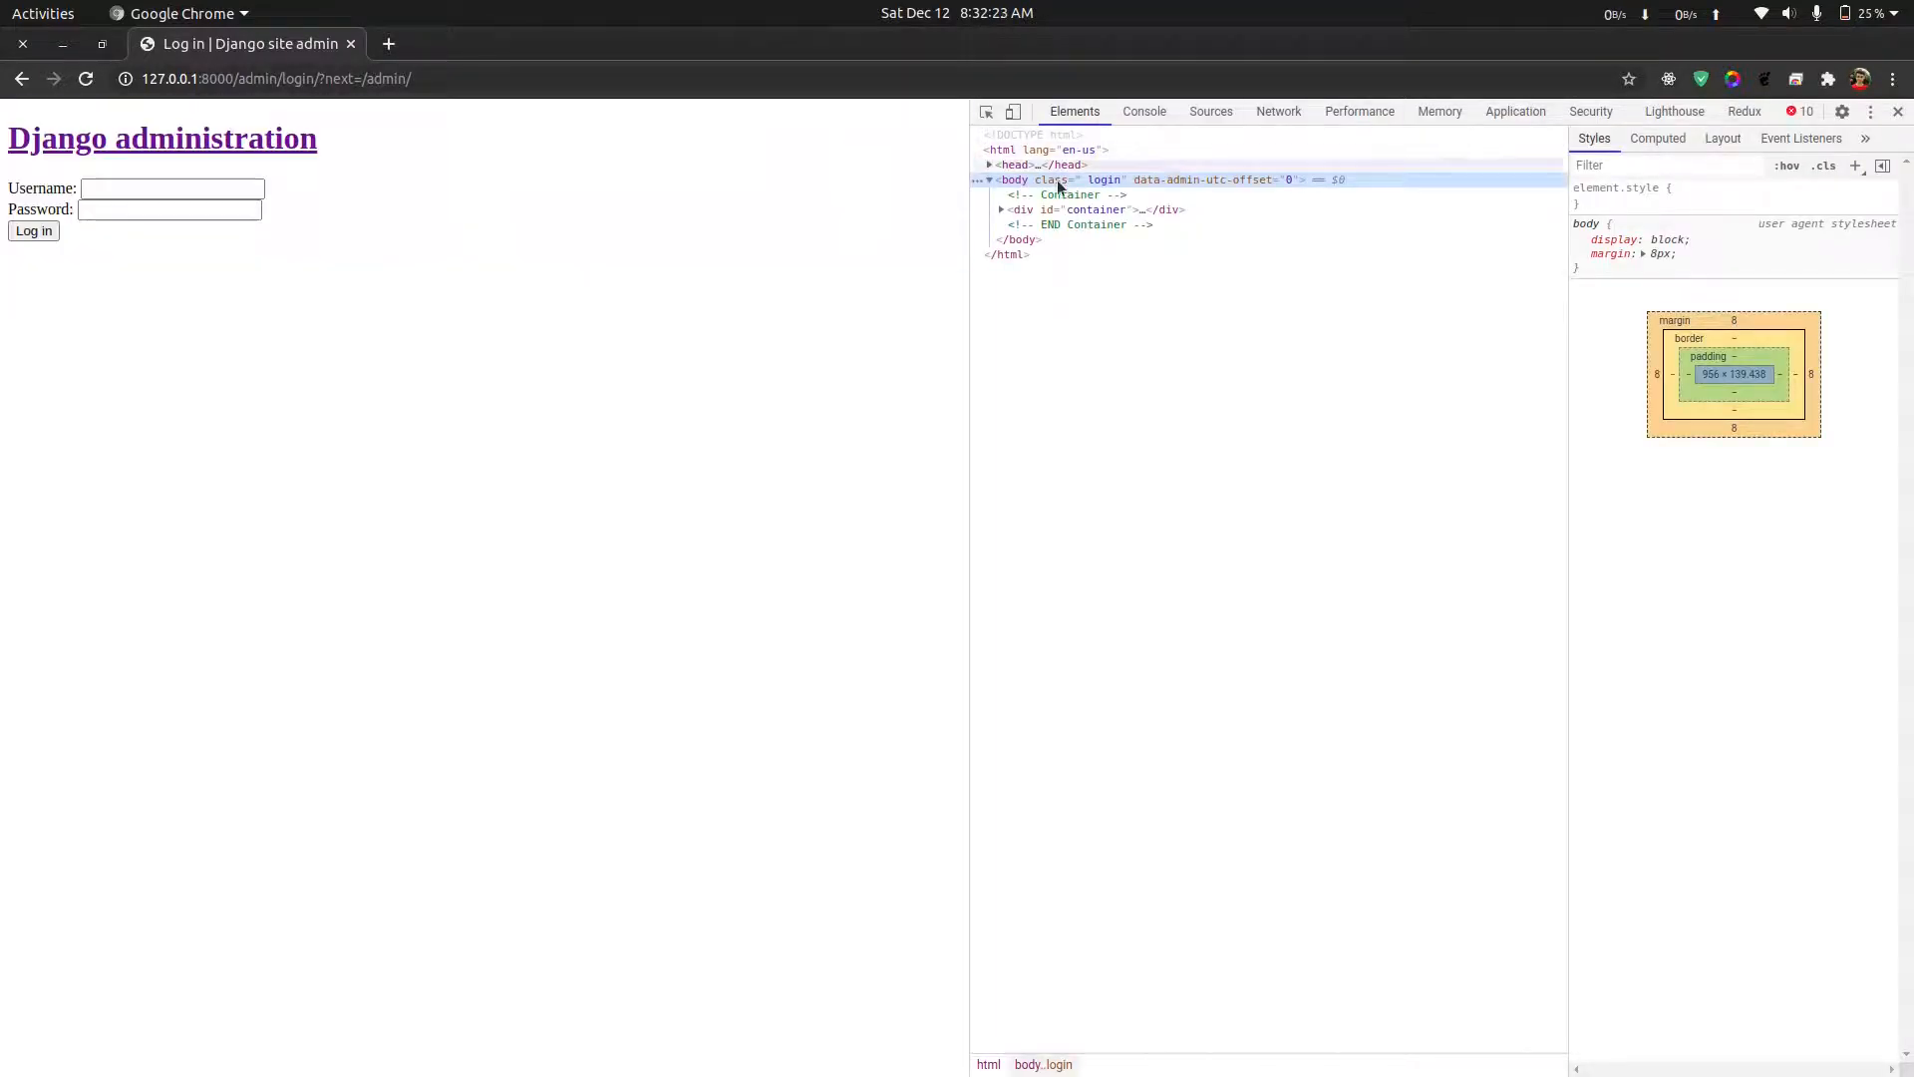
{"action": "left_click", "coordinate": [990, 164]}
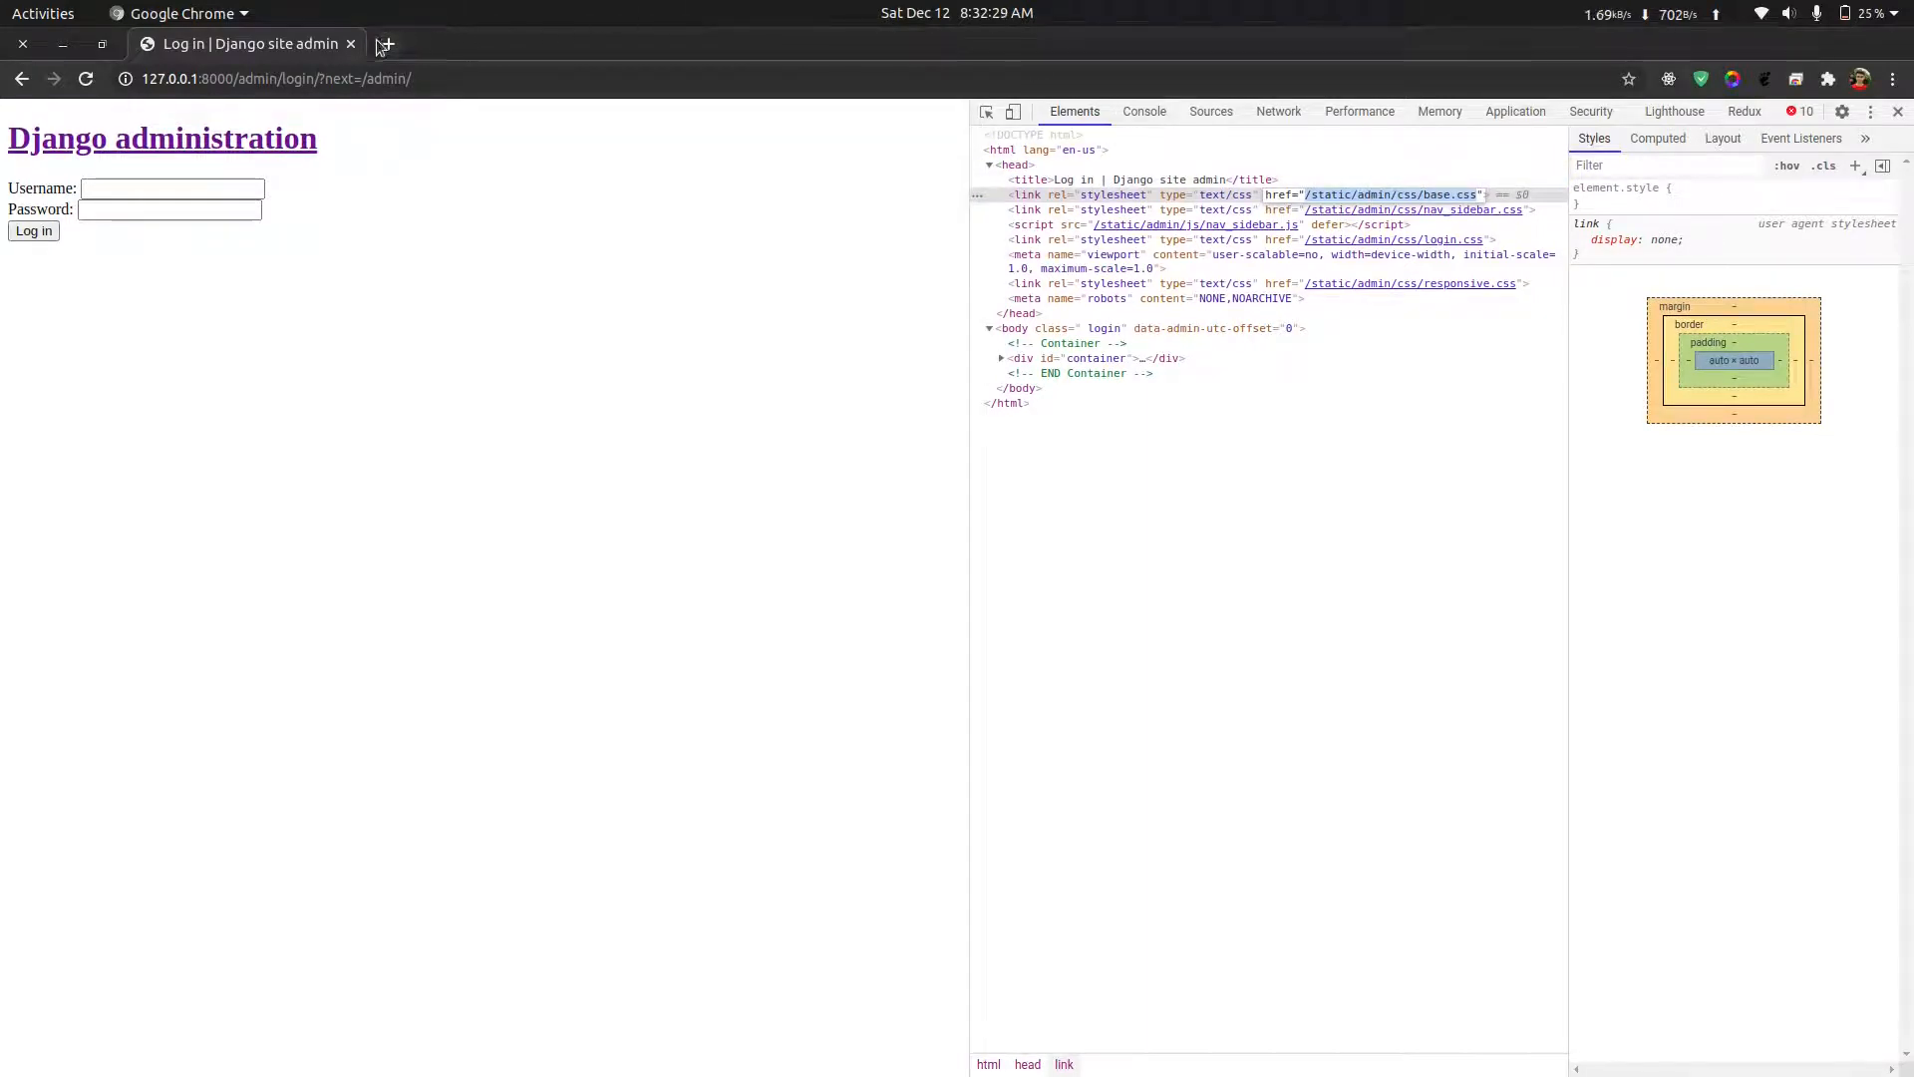
{"action": "left_click", "coordinate": [383, 43]}
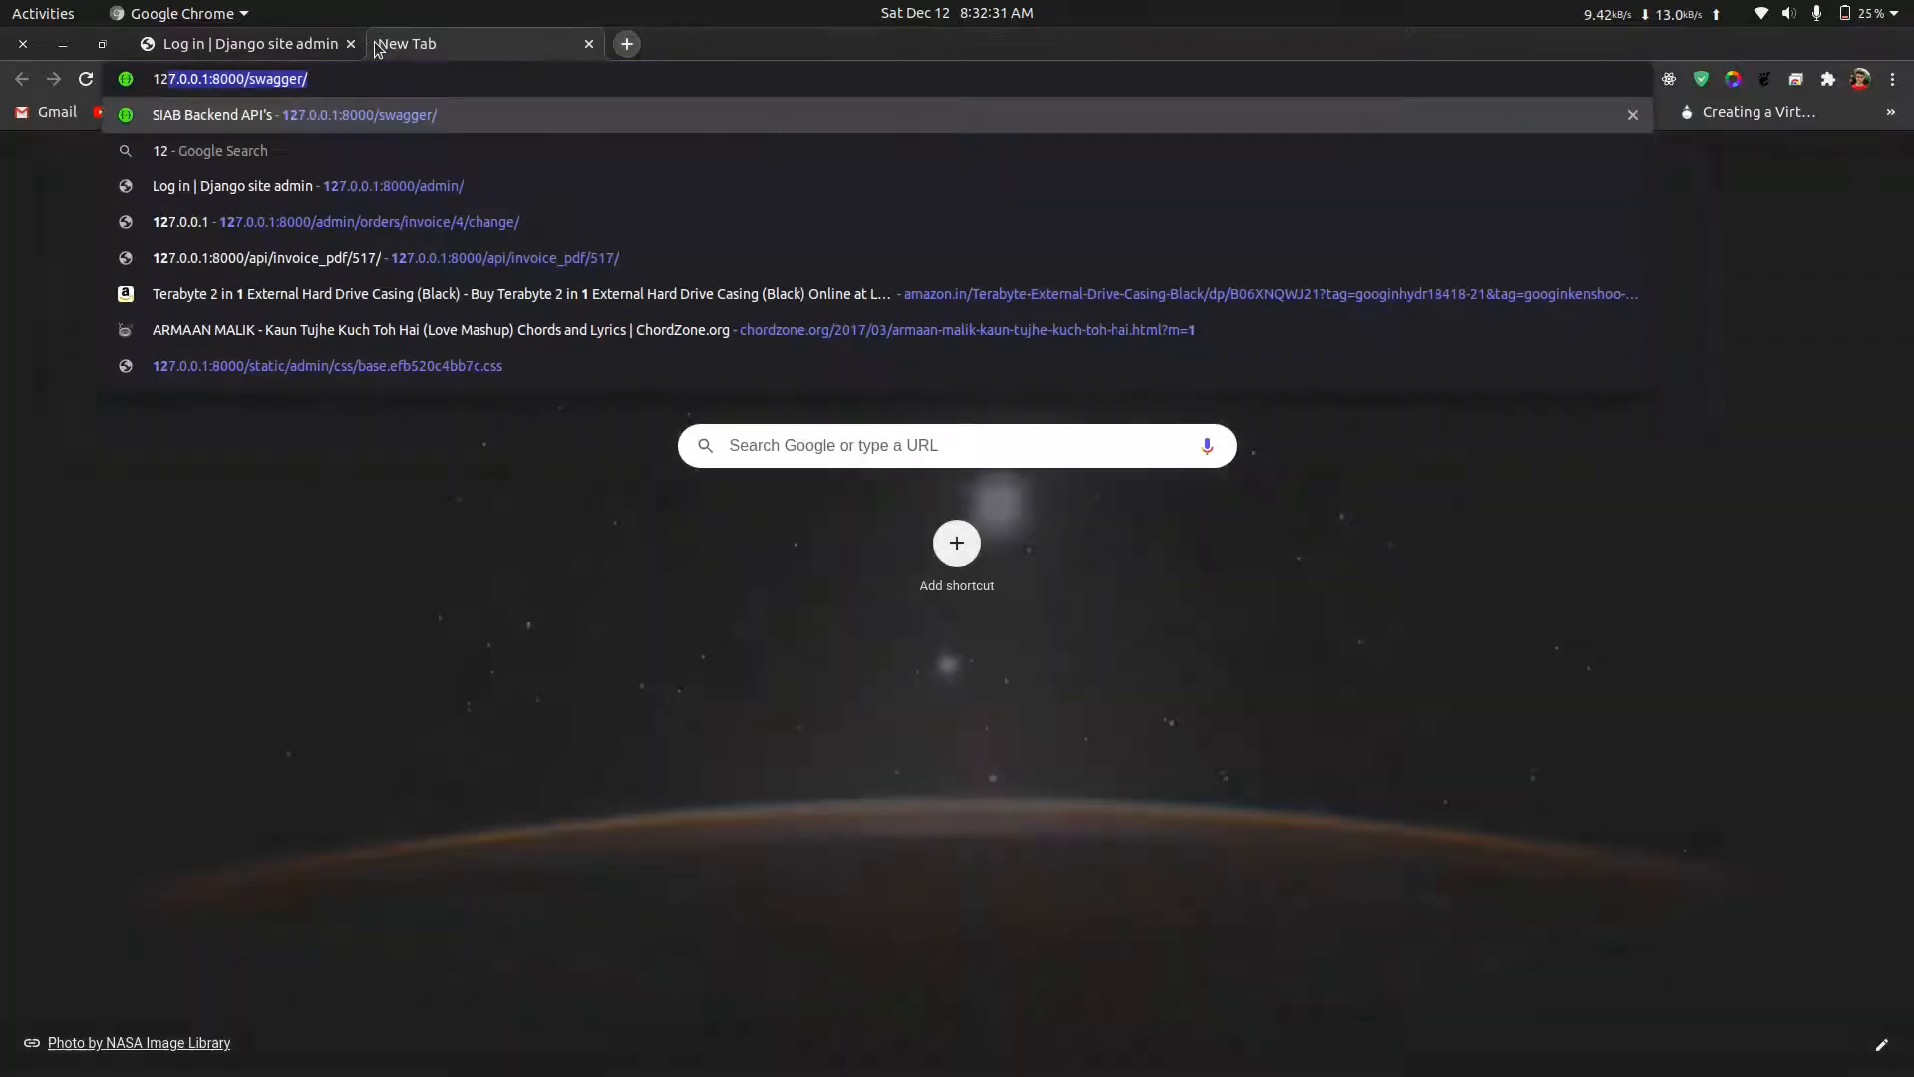
{"action": "left_click", "coordinate": [326, 365]}
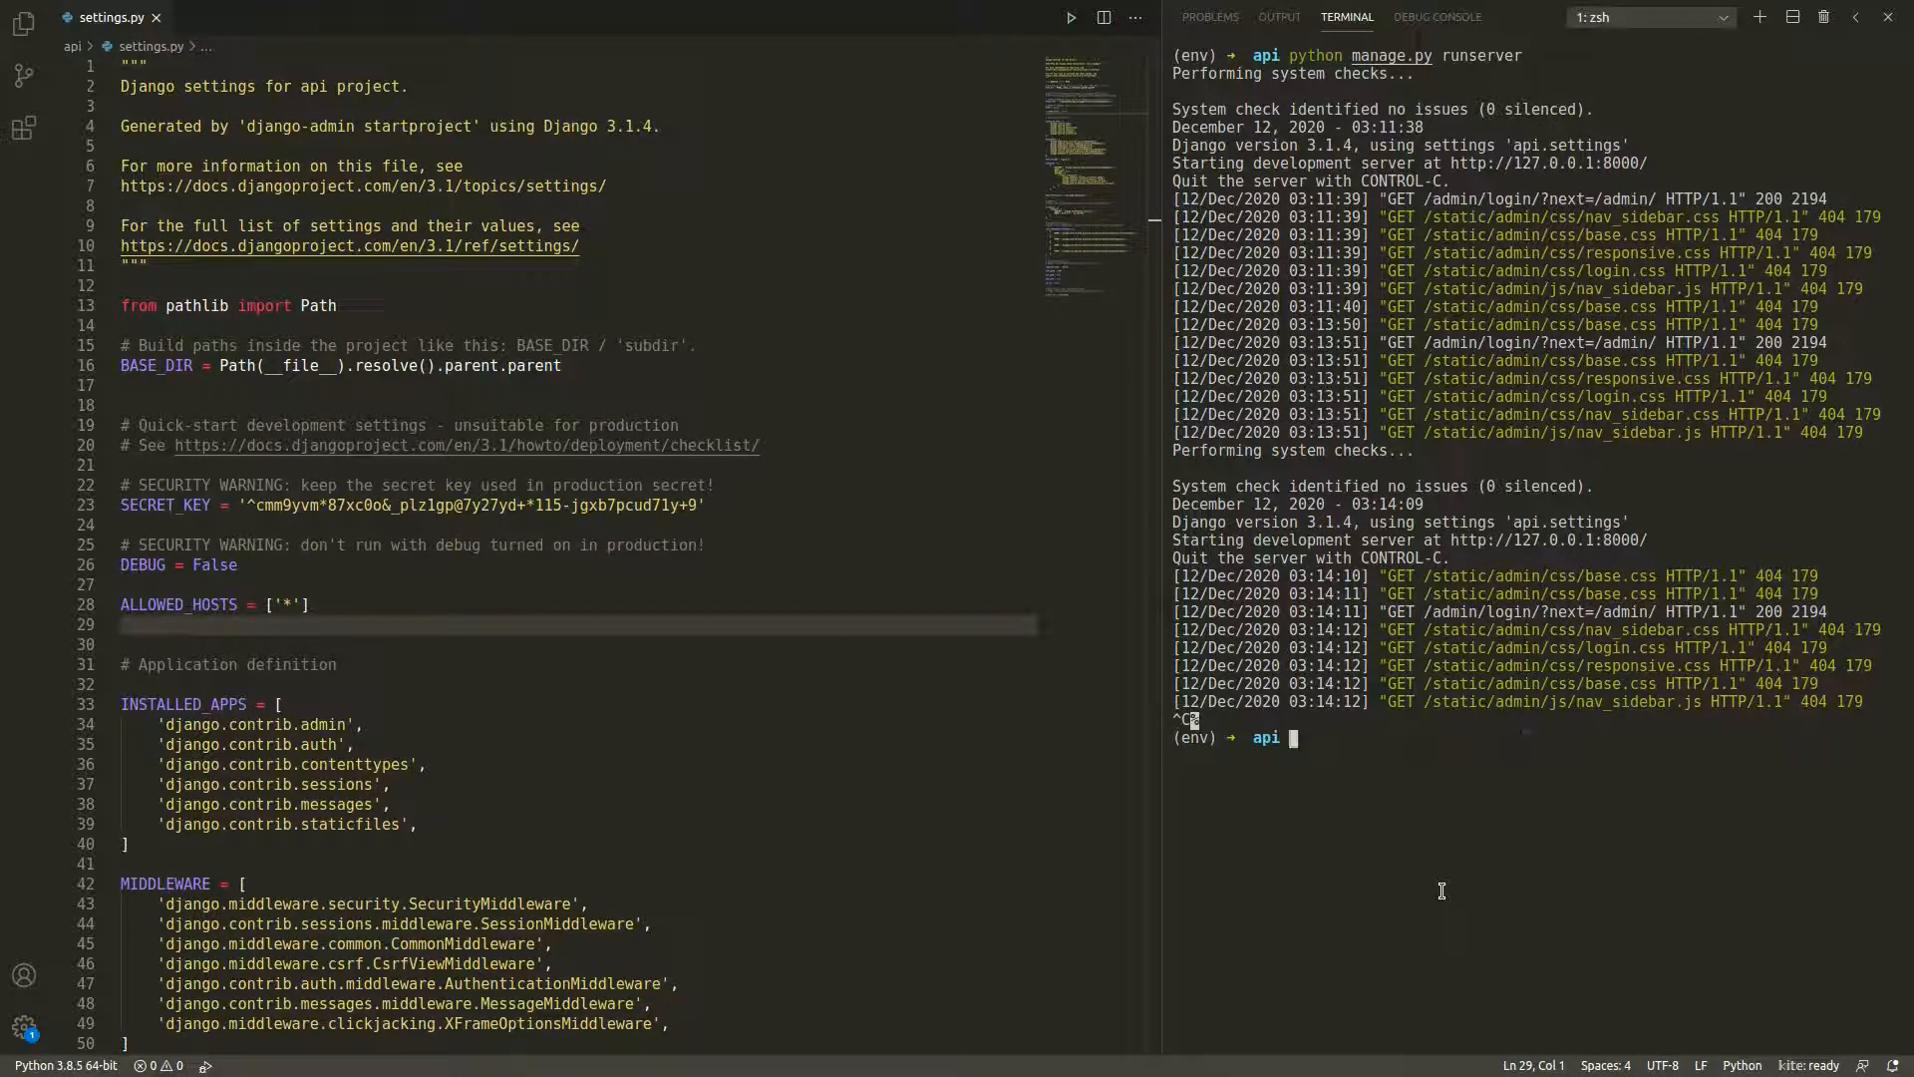
Step: Install WhiteNoise with 'pip install whitenoise' and clear the terminal output
{"action": "type", "text": "pip install whitenoise"}
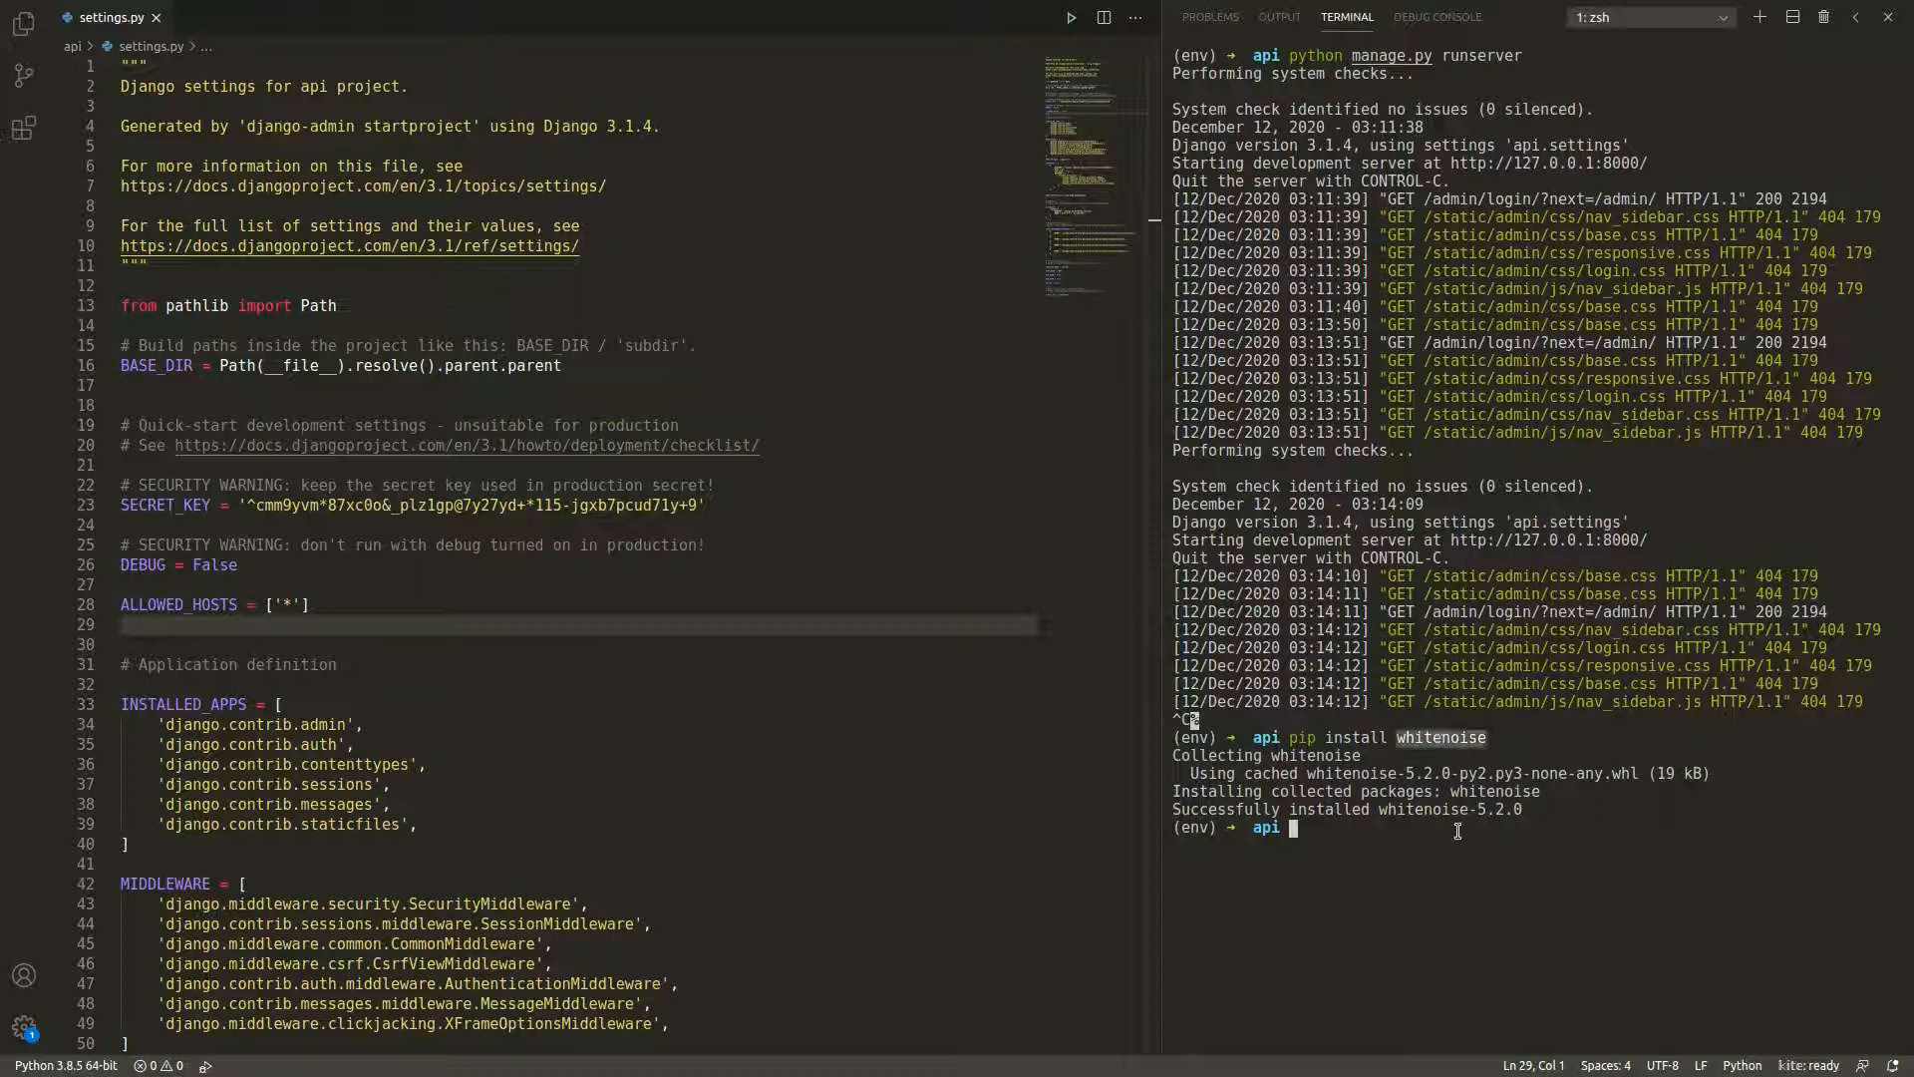
{"action": "mouse_move", "coordinate": [1369, 839]}
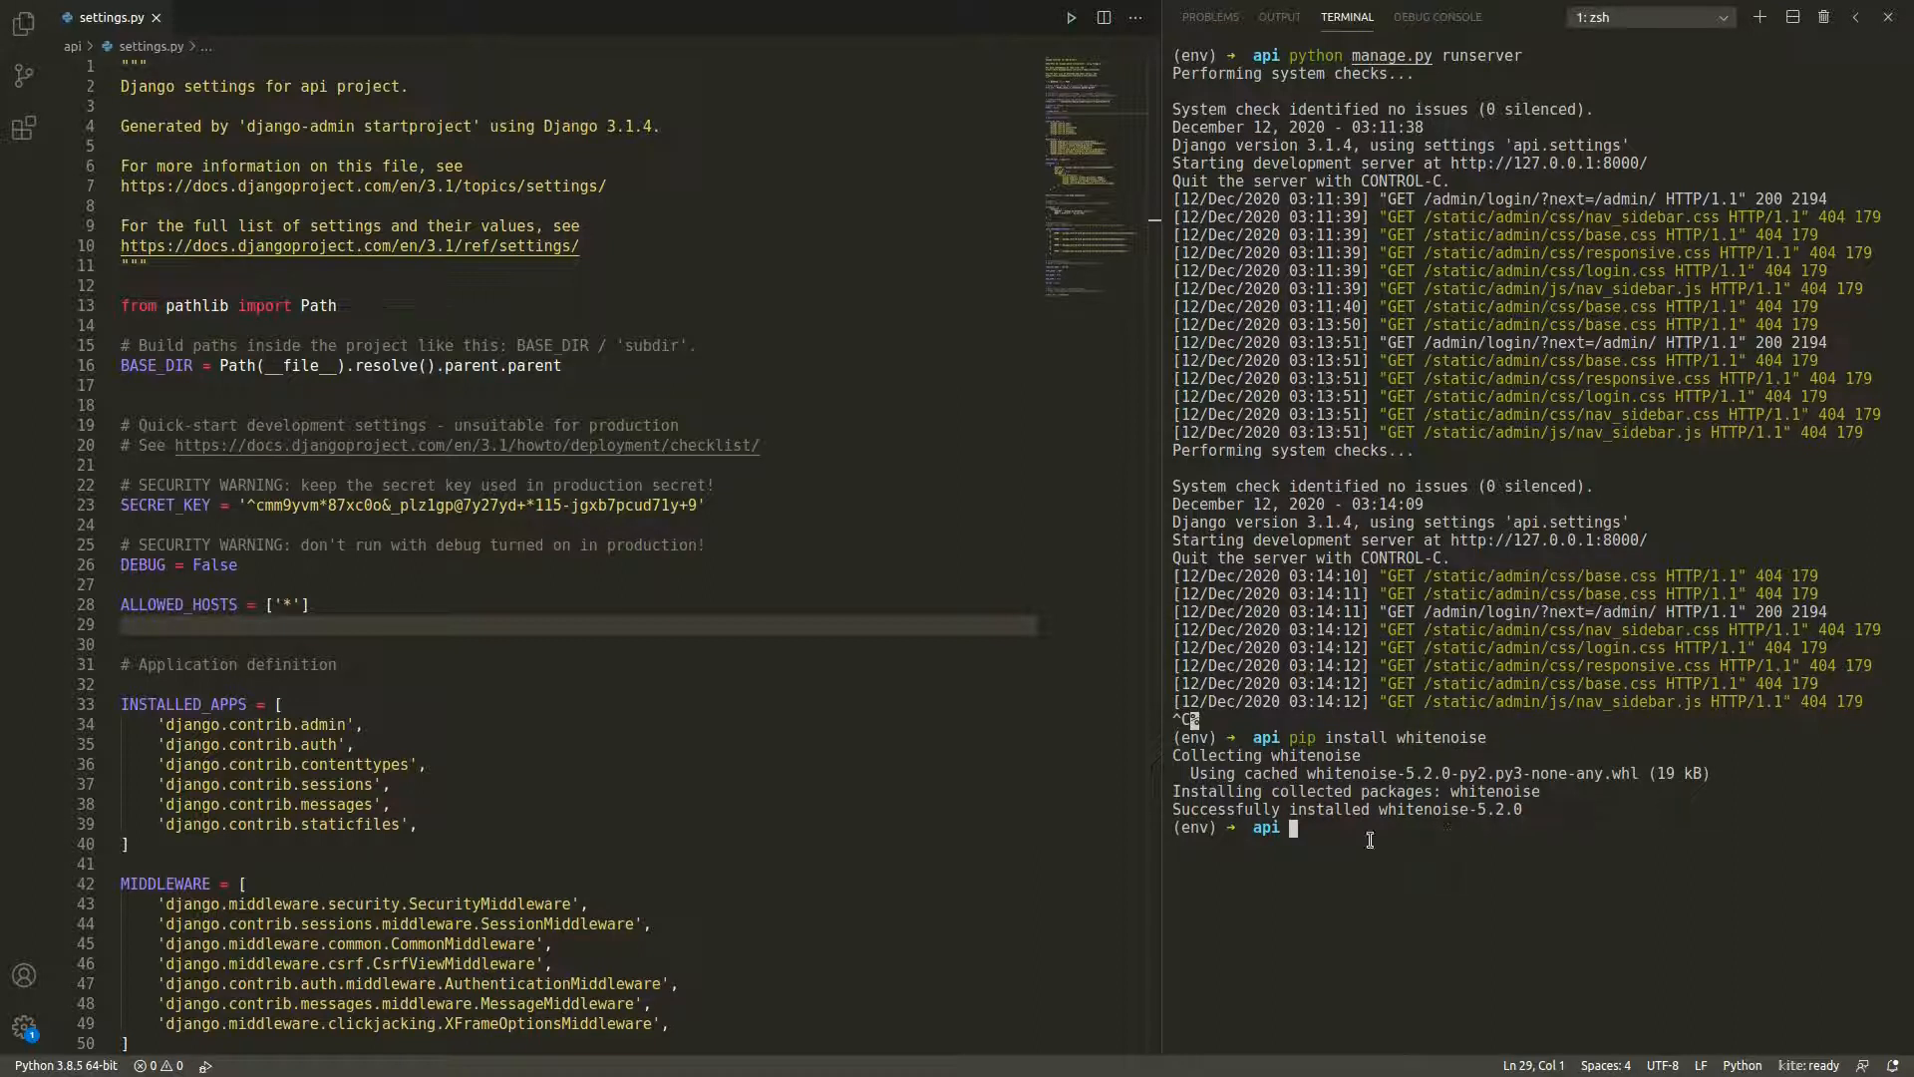
{"action": "type", "text": "clear"}
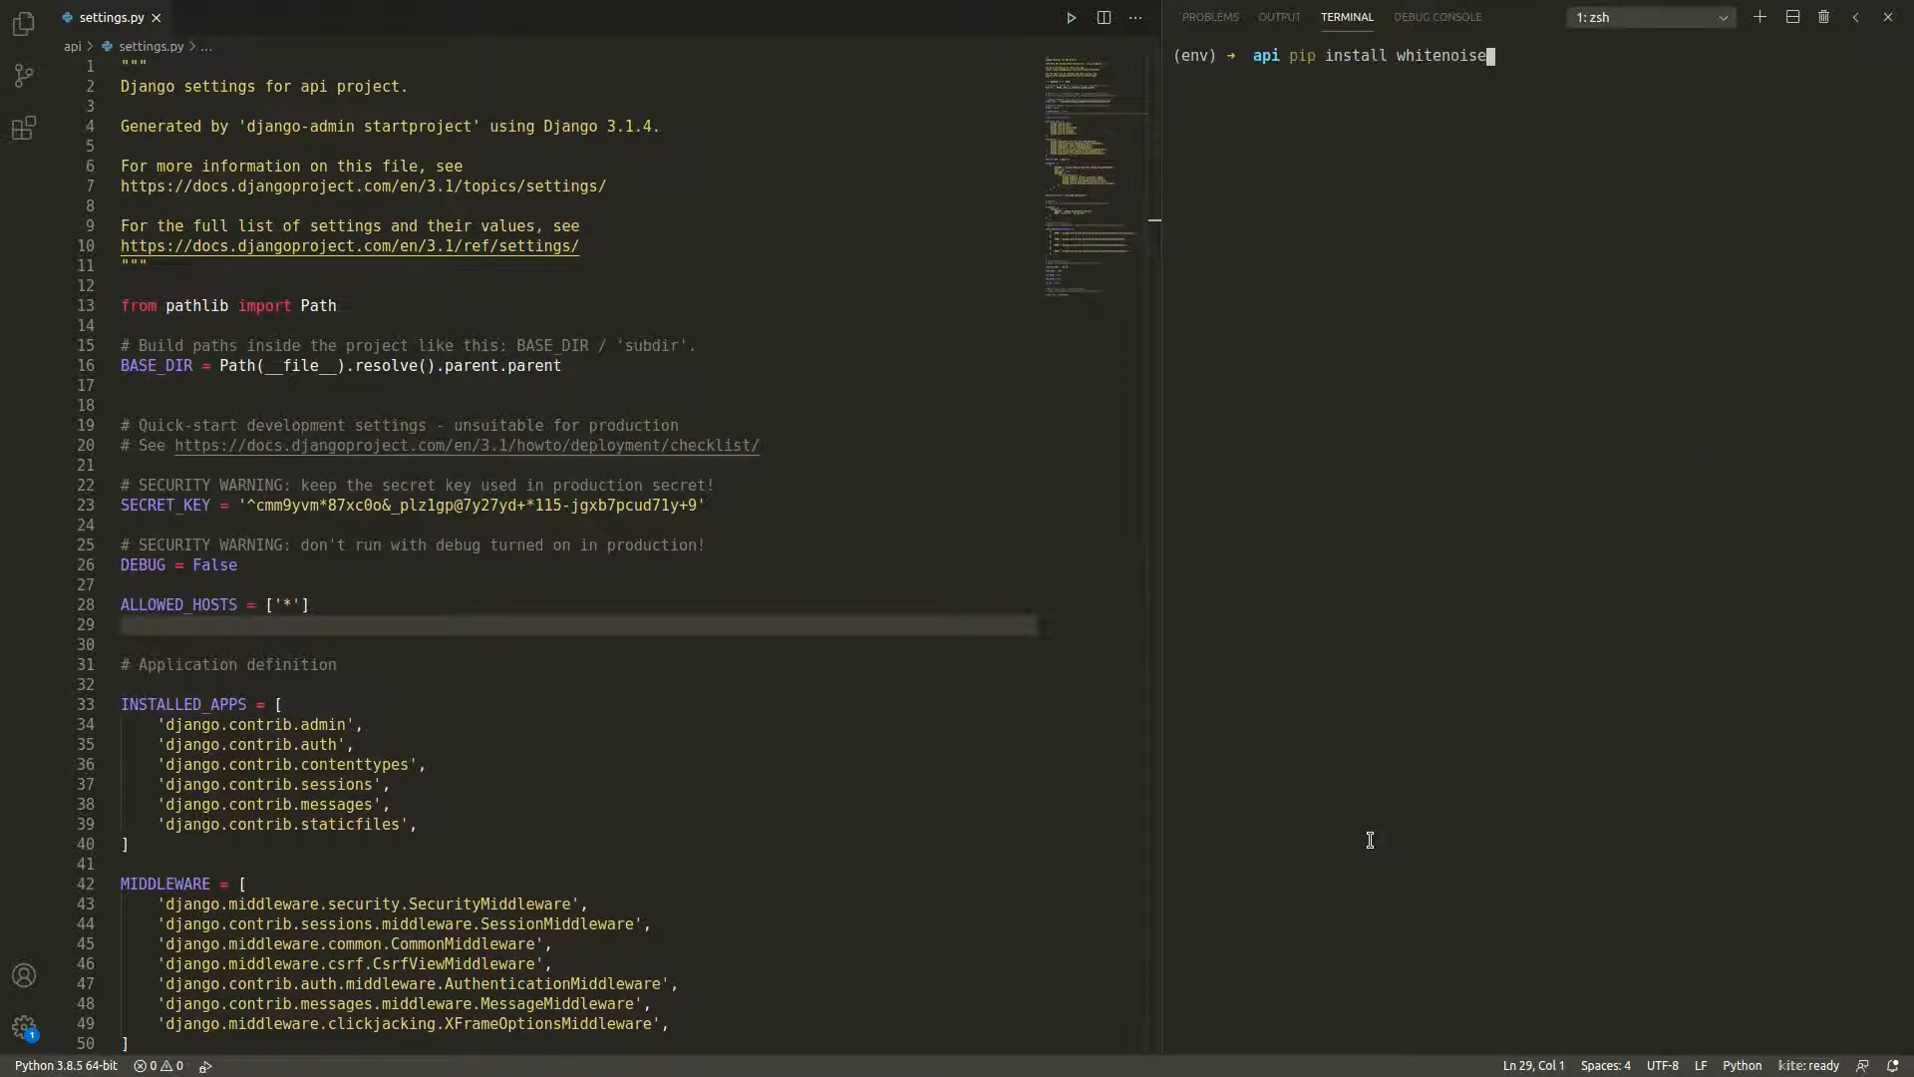
Step: Add 'whitenoise.middleware.WhiteNoiseMiddleware' as the first MIDDLEWARE entry
{"action": "scroll", "scroll_direction": "down", "scroll_amount": 3}
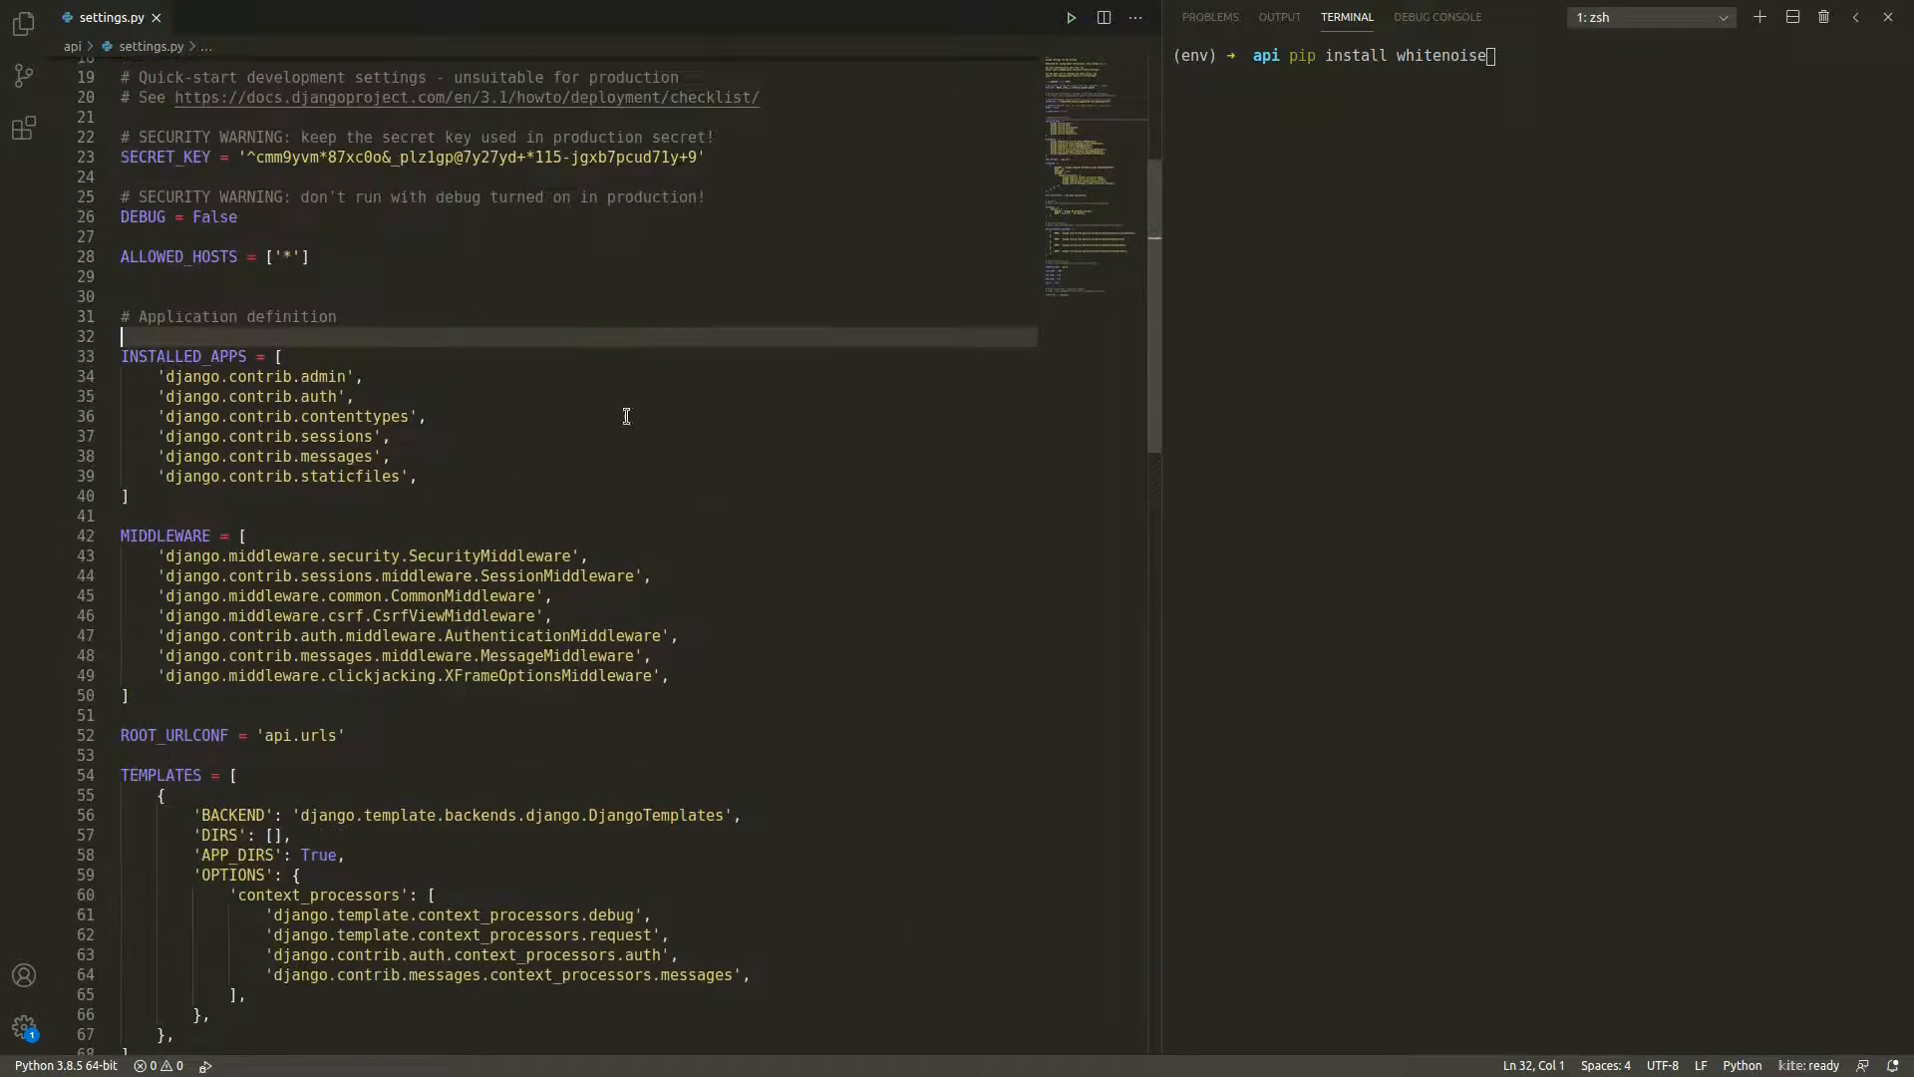
{"action": "scroll", "scroll_direction": "down", "scroll_amount": 3}
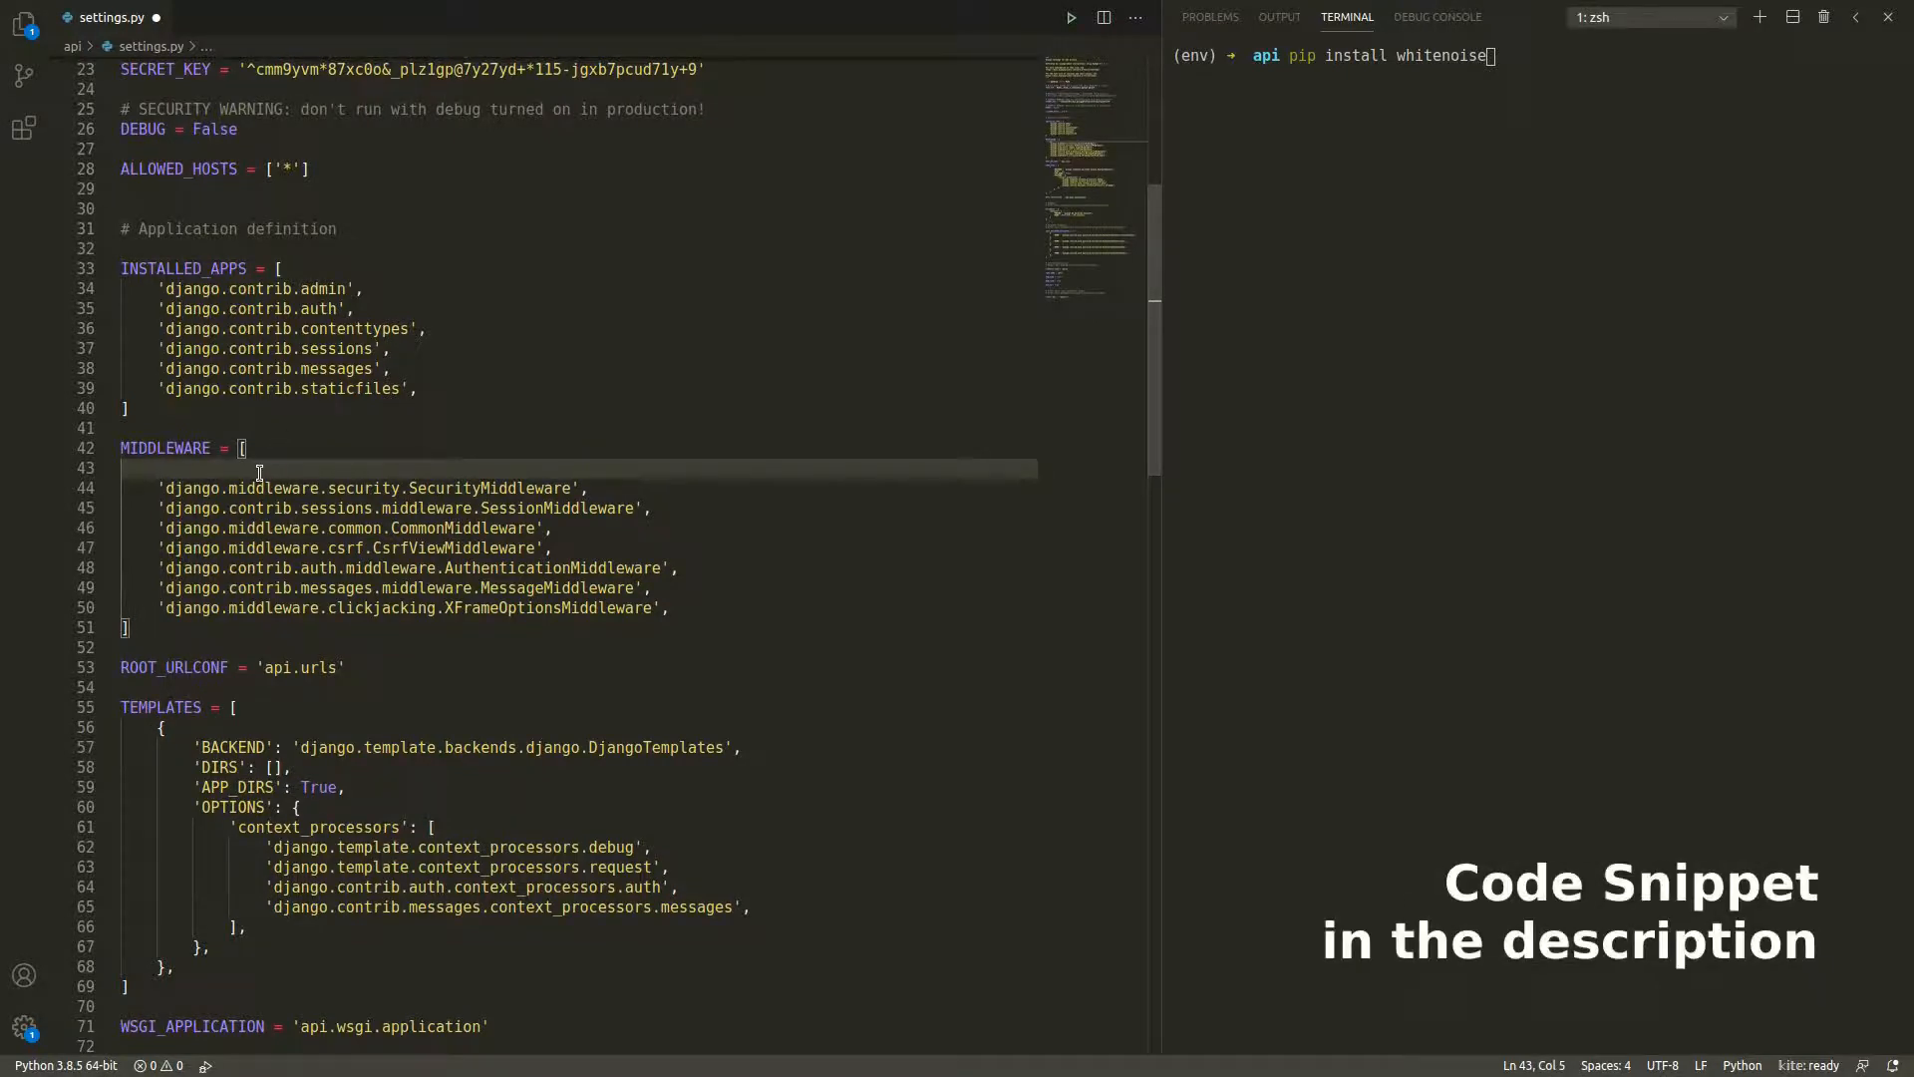
{"action": "type", "text": "'whitenoise.middleware.WhiteNoiseMiddleware',"}
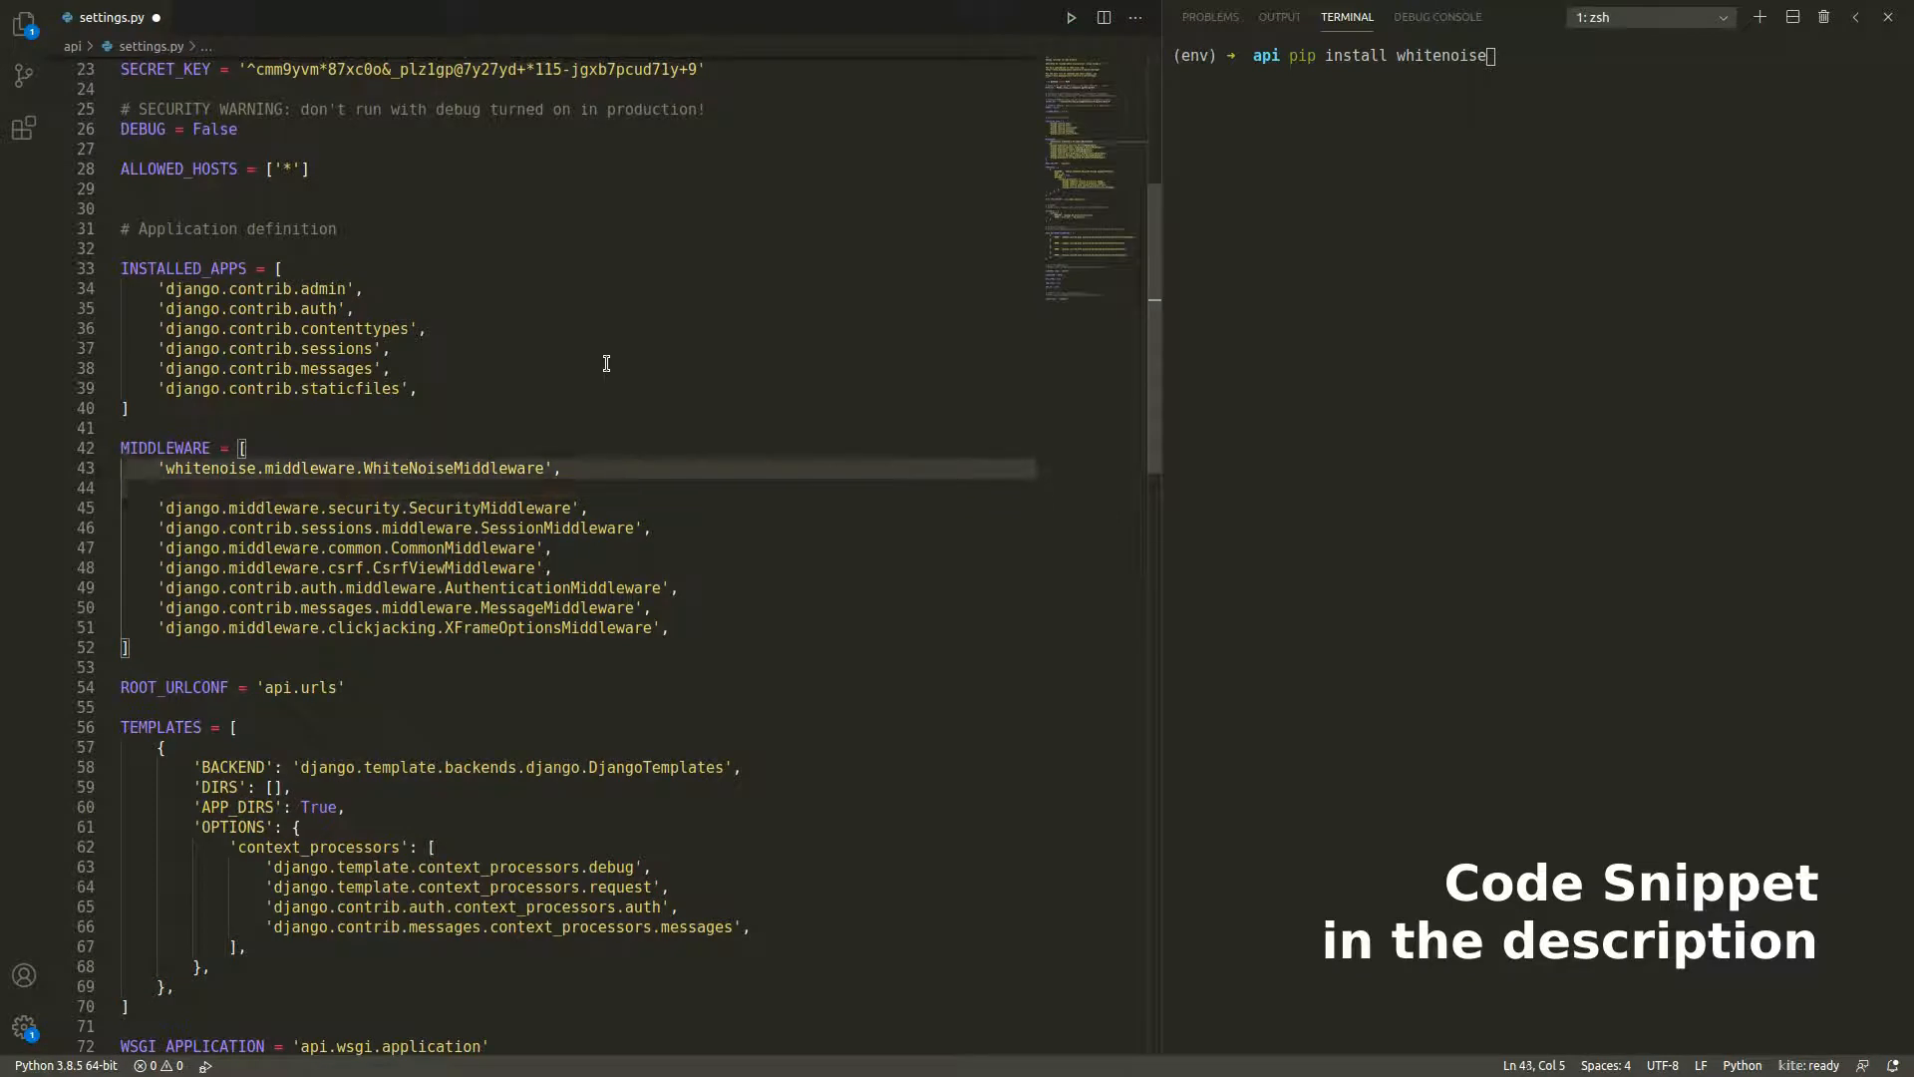
Step: Define STATIC_ROOT and compressed manifest STATICFILES_STORAGE below STATIC_URL
{"action": "scroll", "scroll_direction": "down", "scroll_amount": 3}
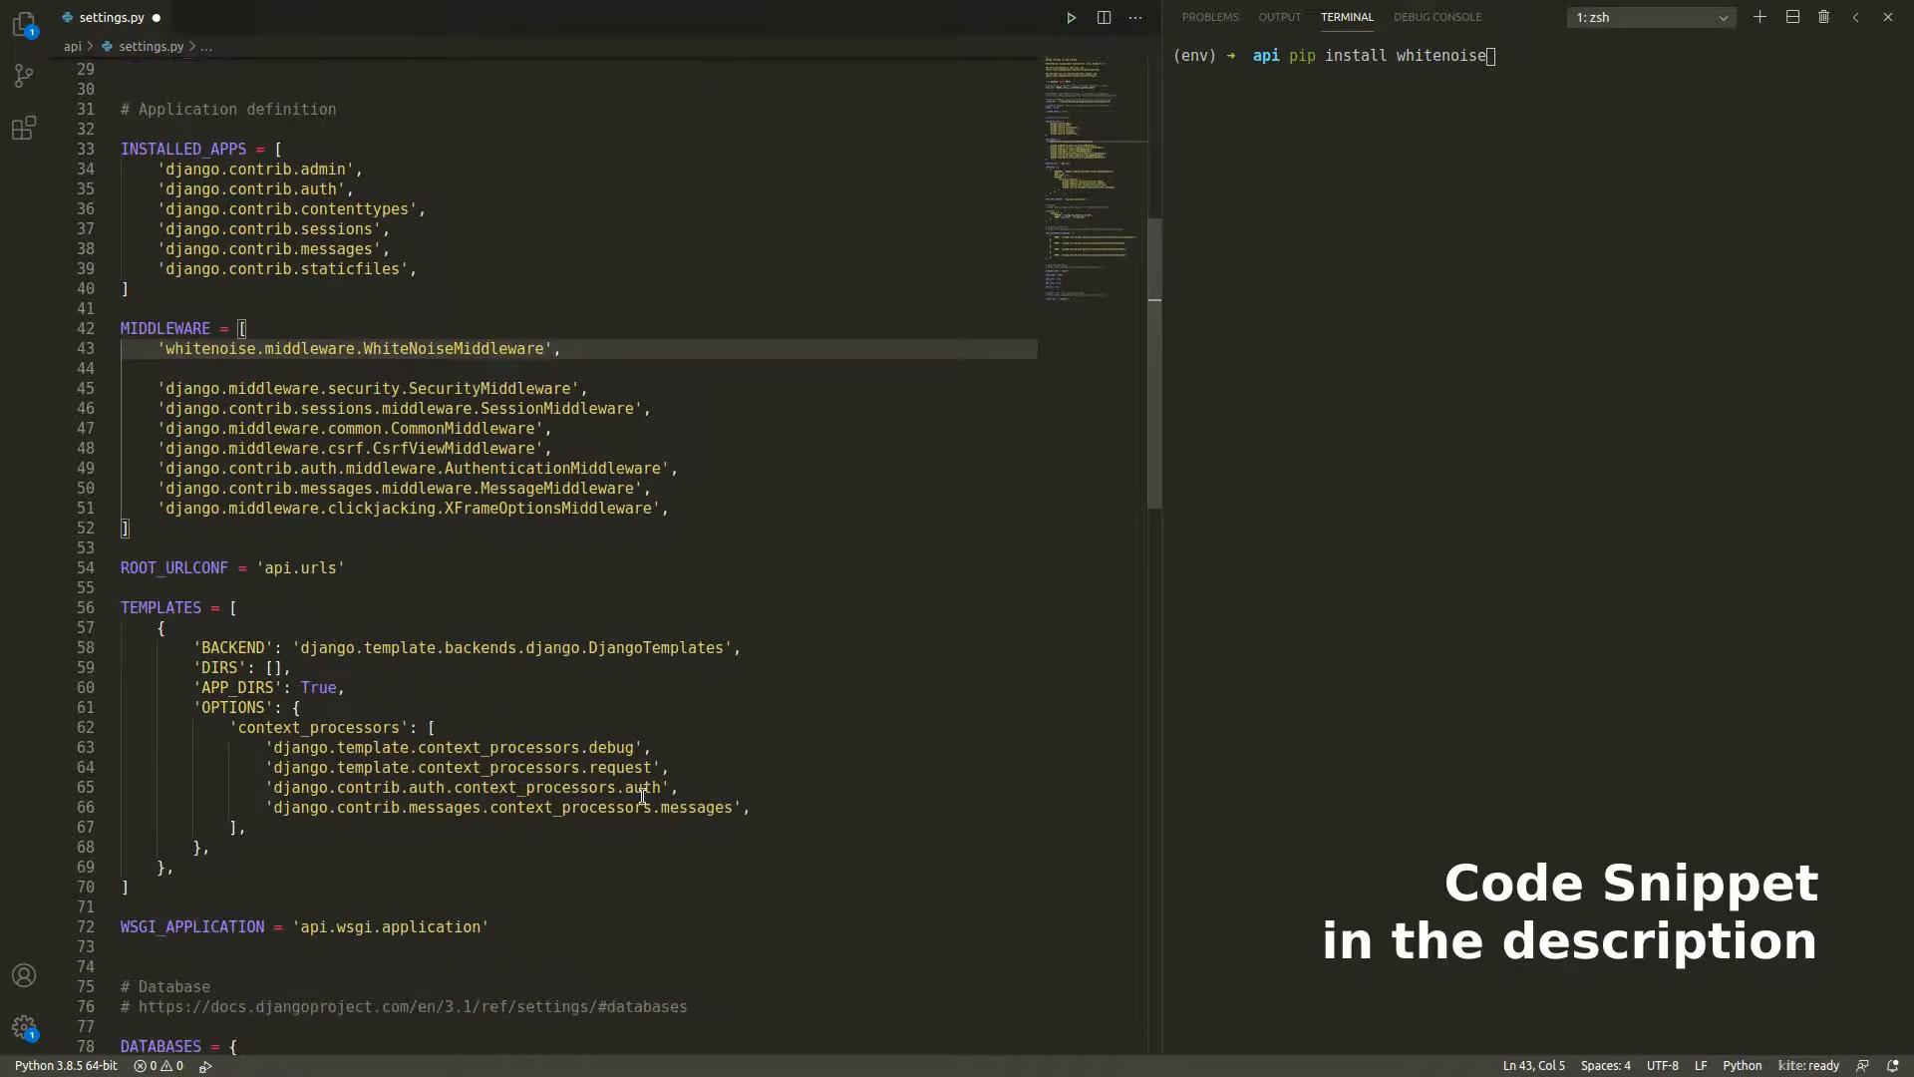
{"action": "scroll", "scroll_direction": "down", "scroll_amount": 3}
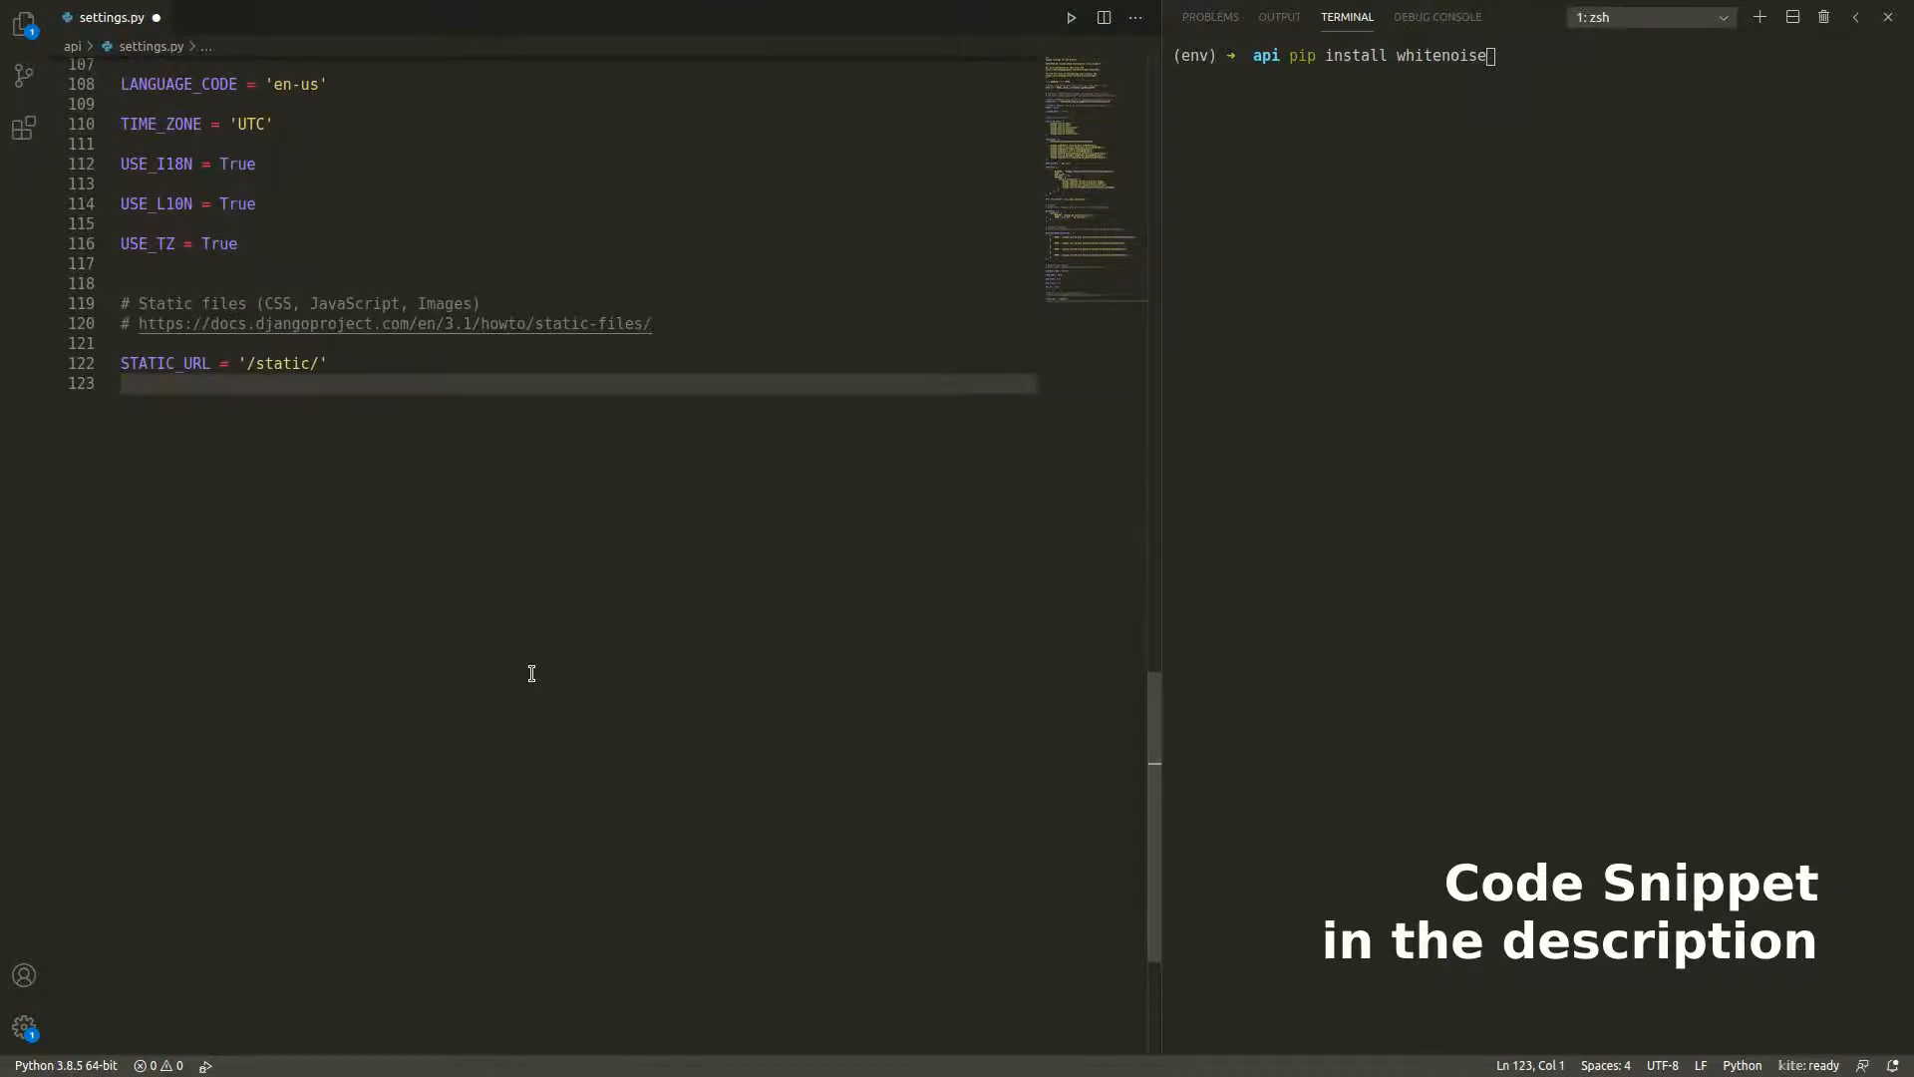
{"action": "key", "text": "enter"}
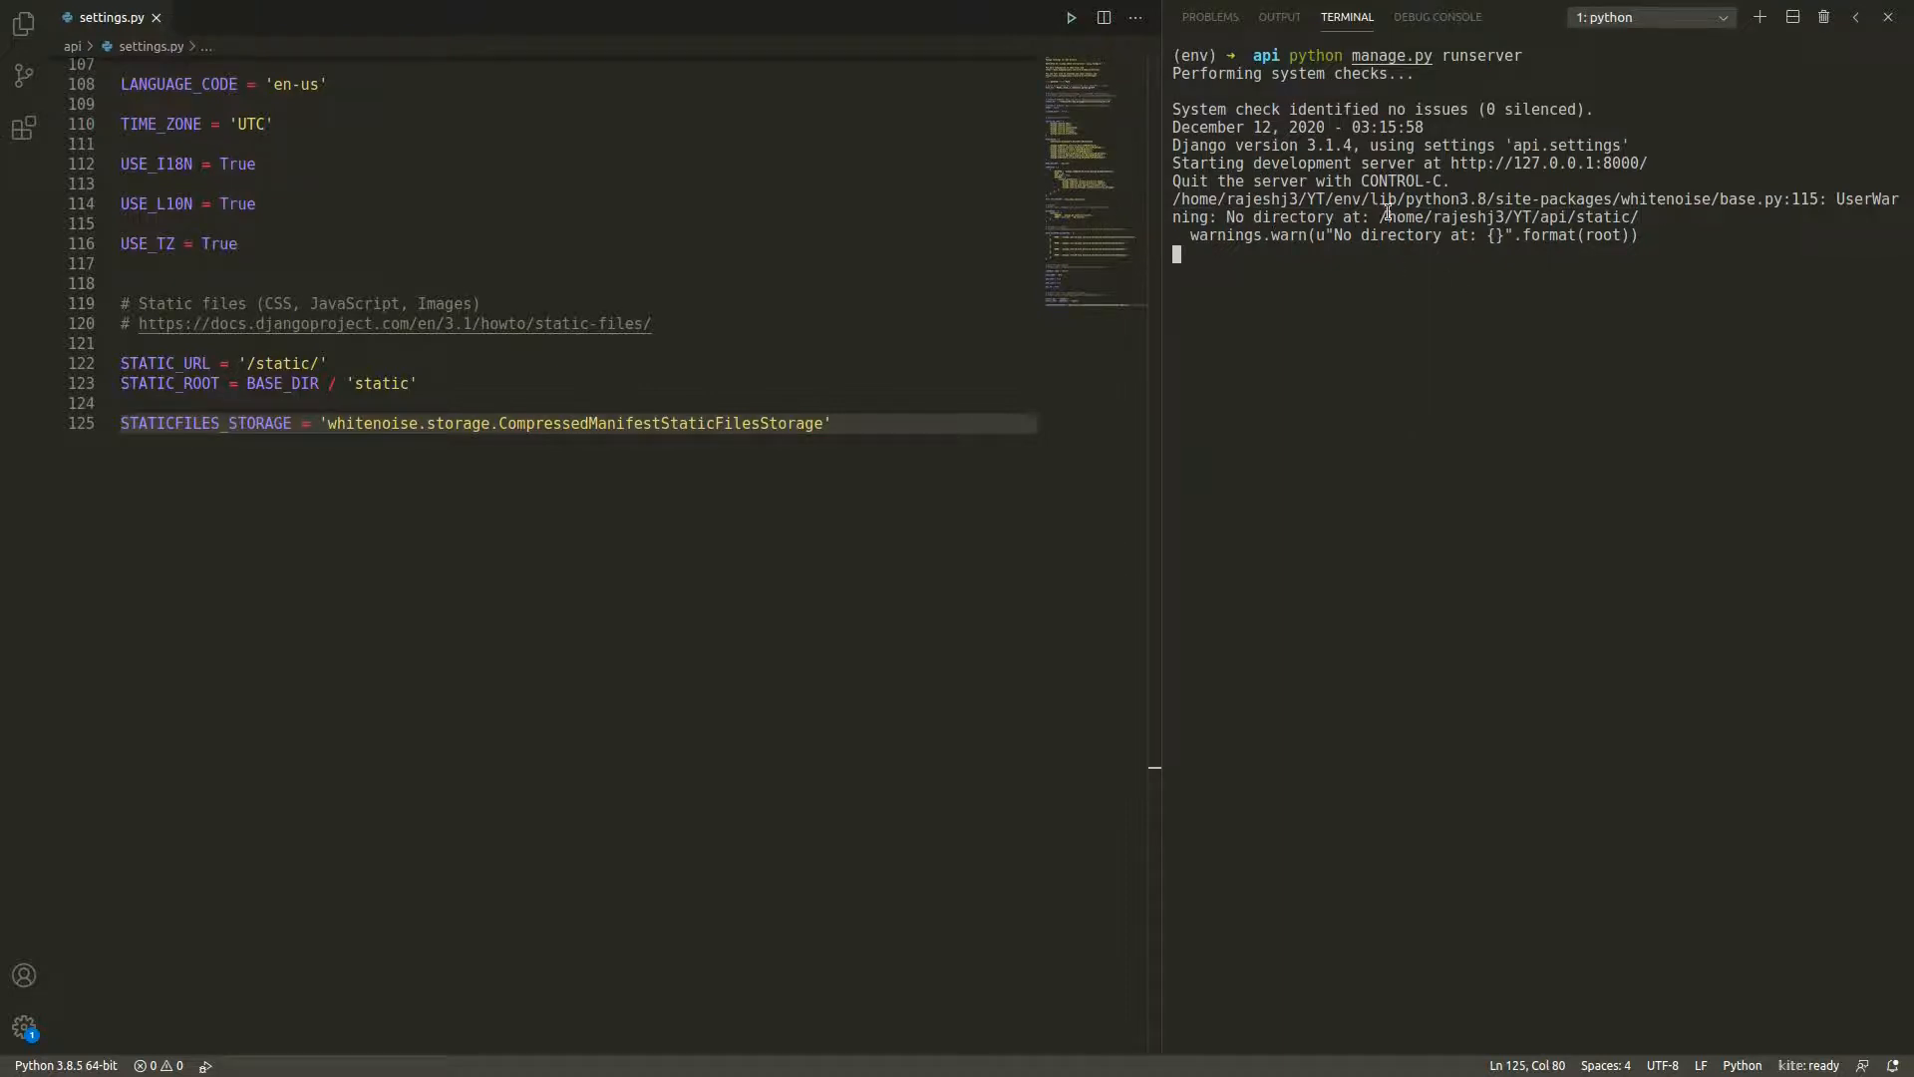
Step: Show the project files with the api folder collapsed and collect 132 static files
{"action": "double_click", "coordinate": [1508, 216]}
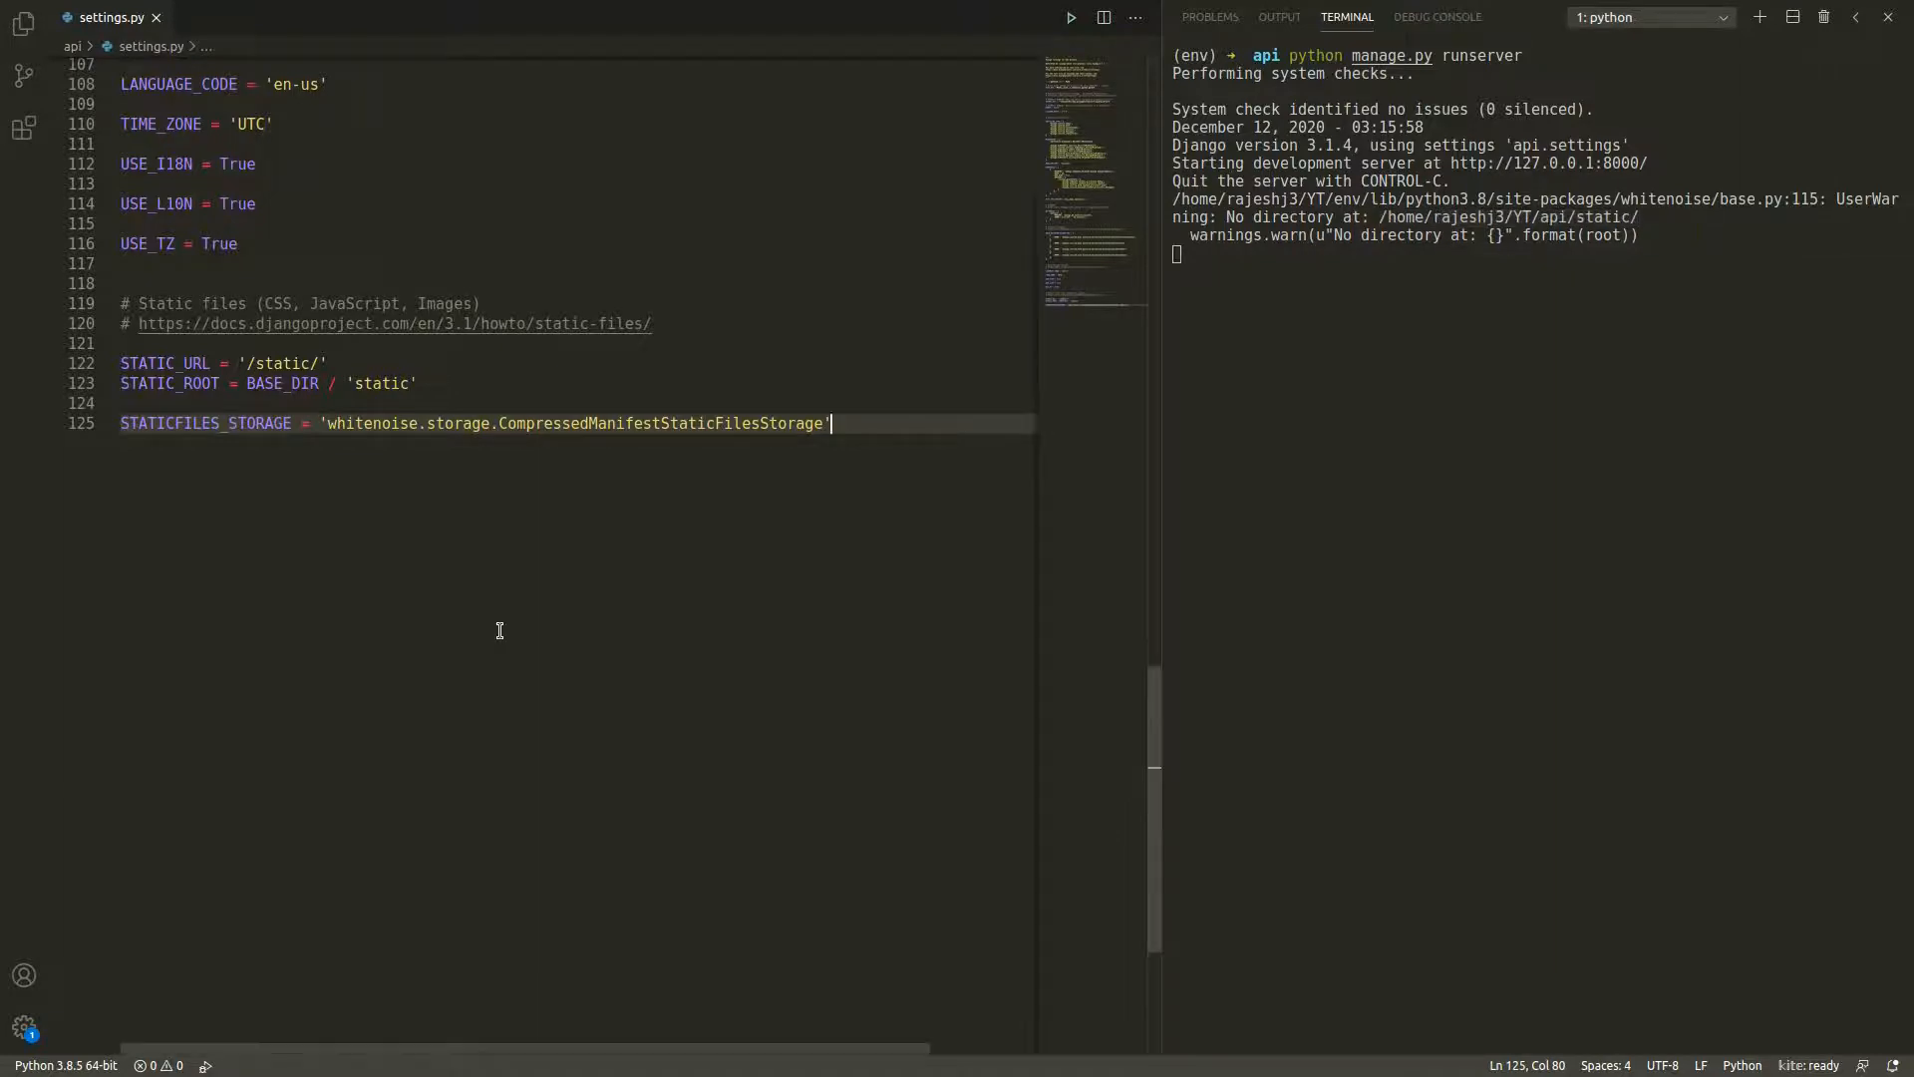
{"action": "left_click", "coordinate": [24, 24]}
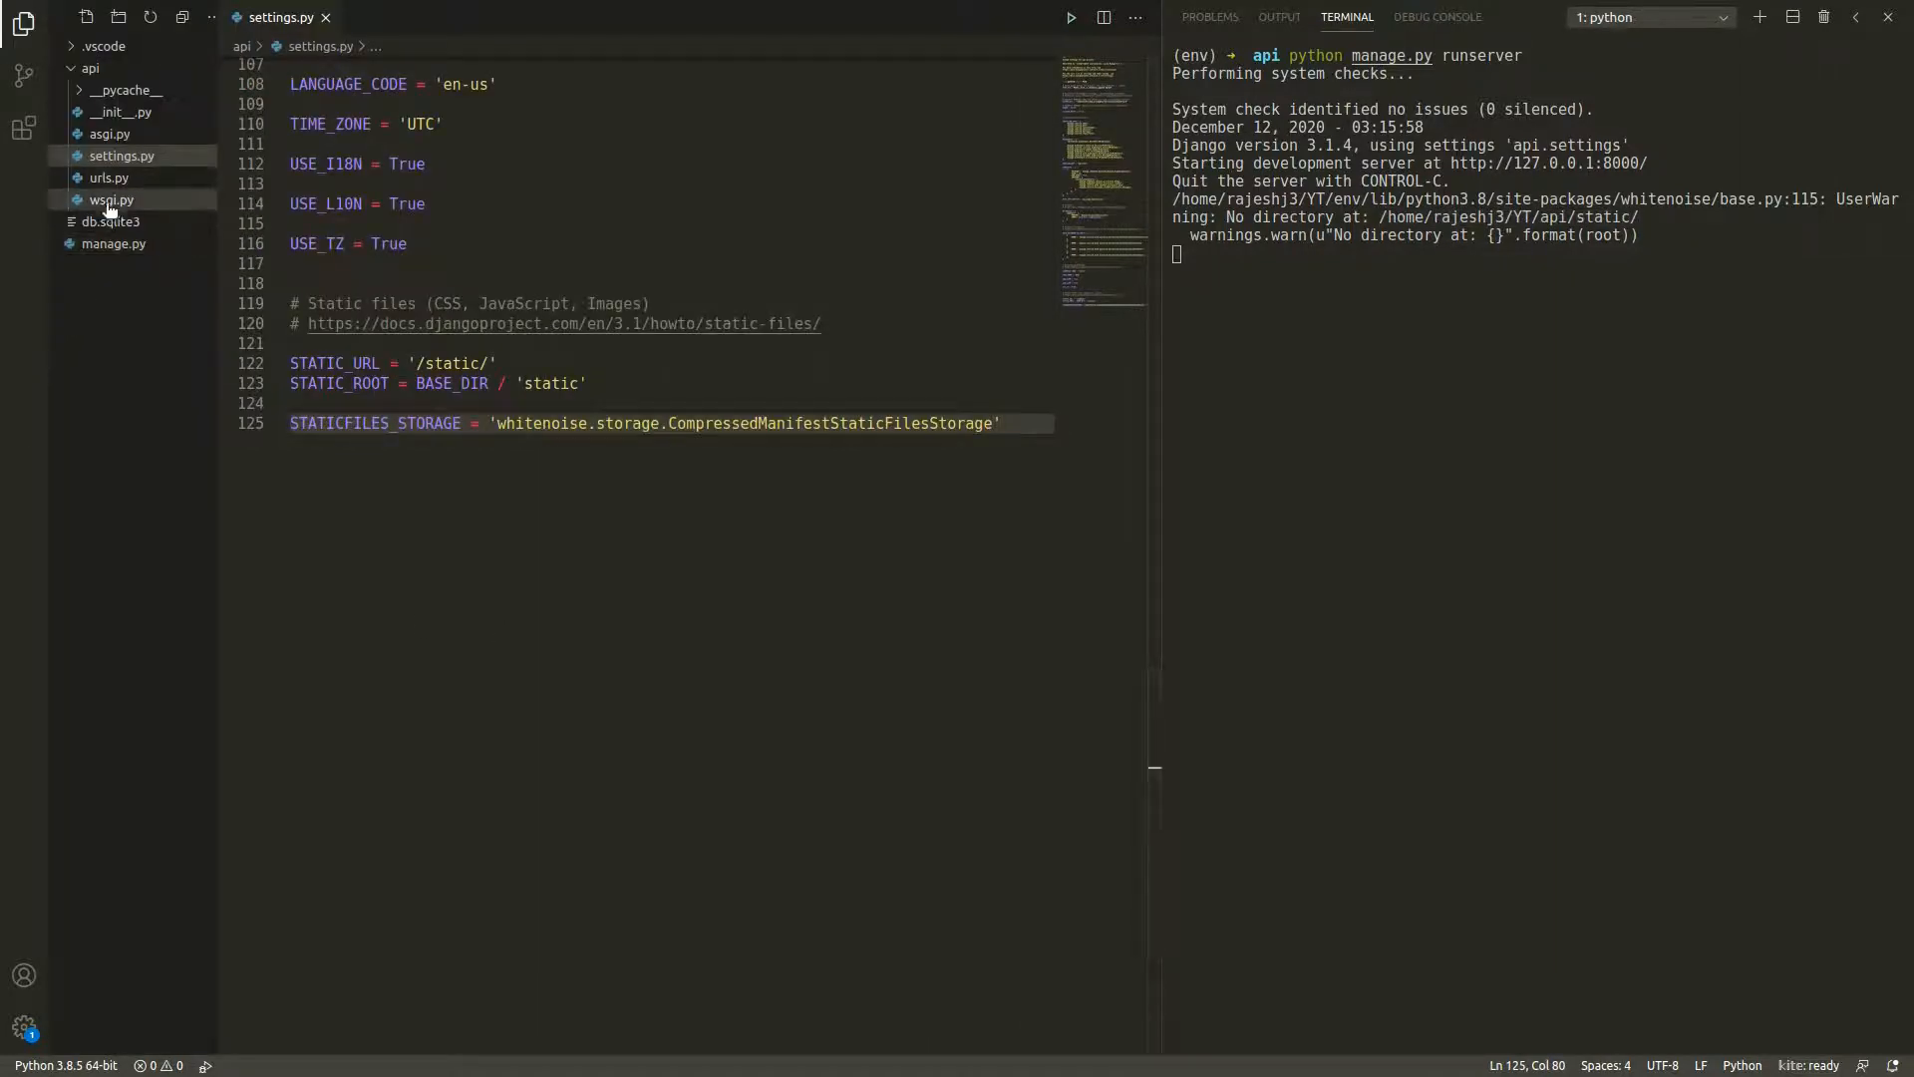
{"action": "left_click", "coordinate": [91, 67]}
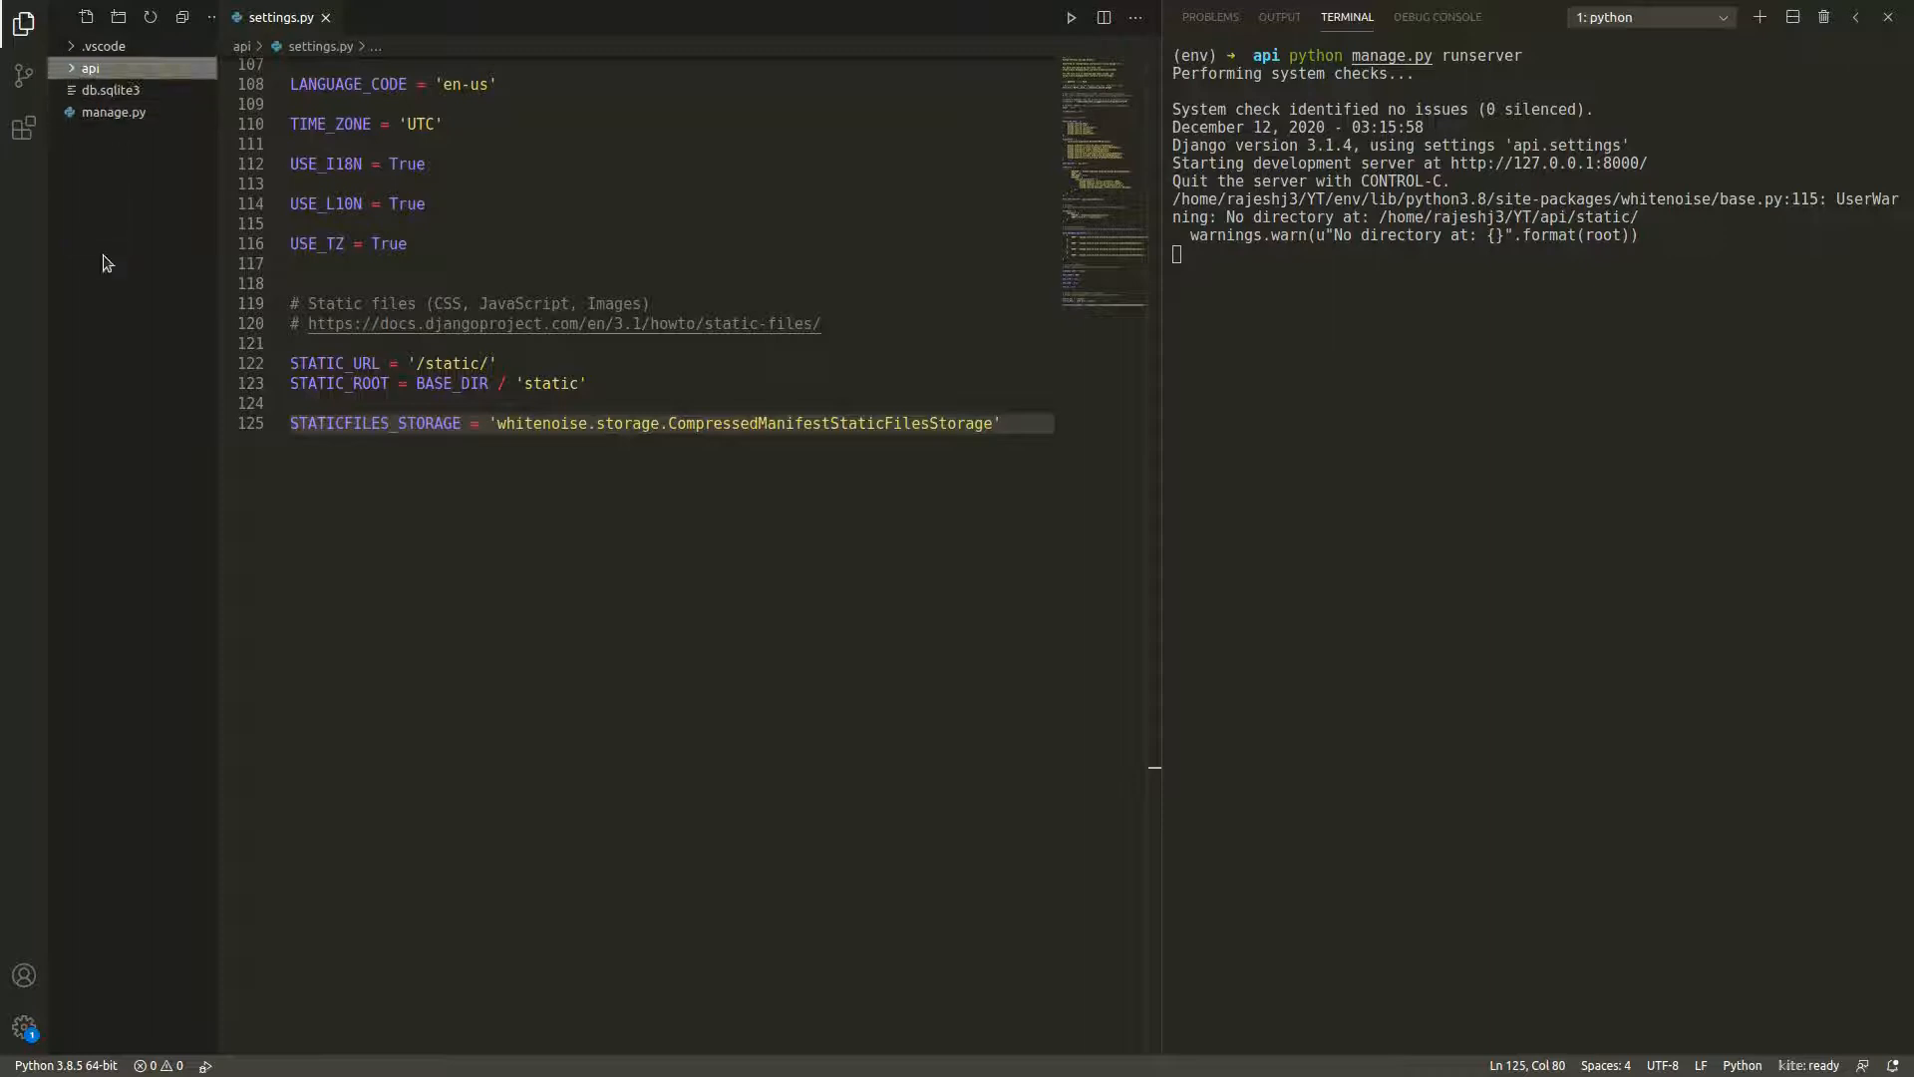
{"action": "left_click", "coordinate": [91, 67]}
{"action": "type", "text": "python manage.py collectstatic"}
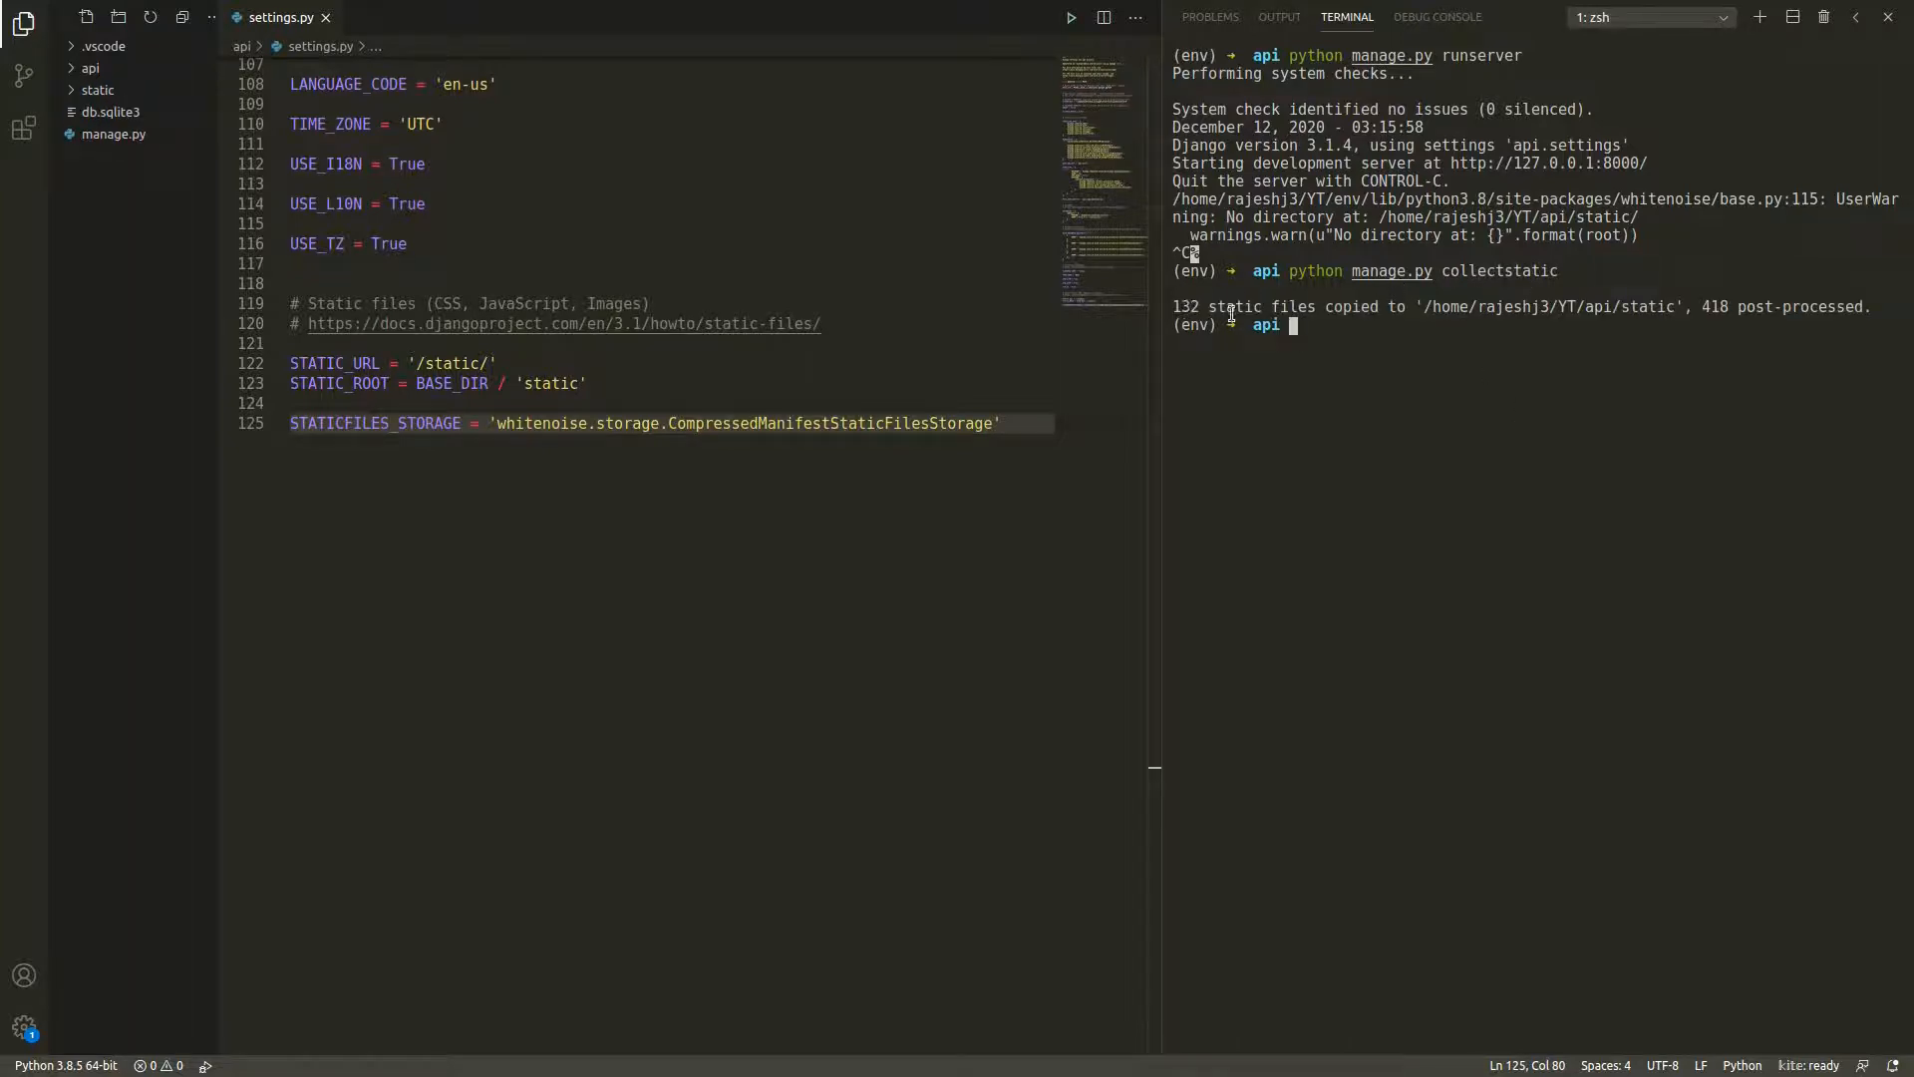
{"action": "mouse_move", "coordinate": [1587, 306]}
{"action": "type", "text": "python manage.py runserver"}
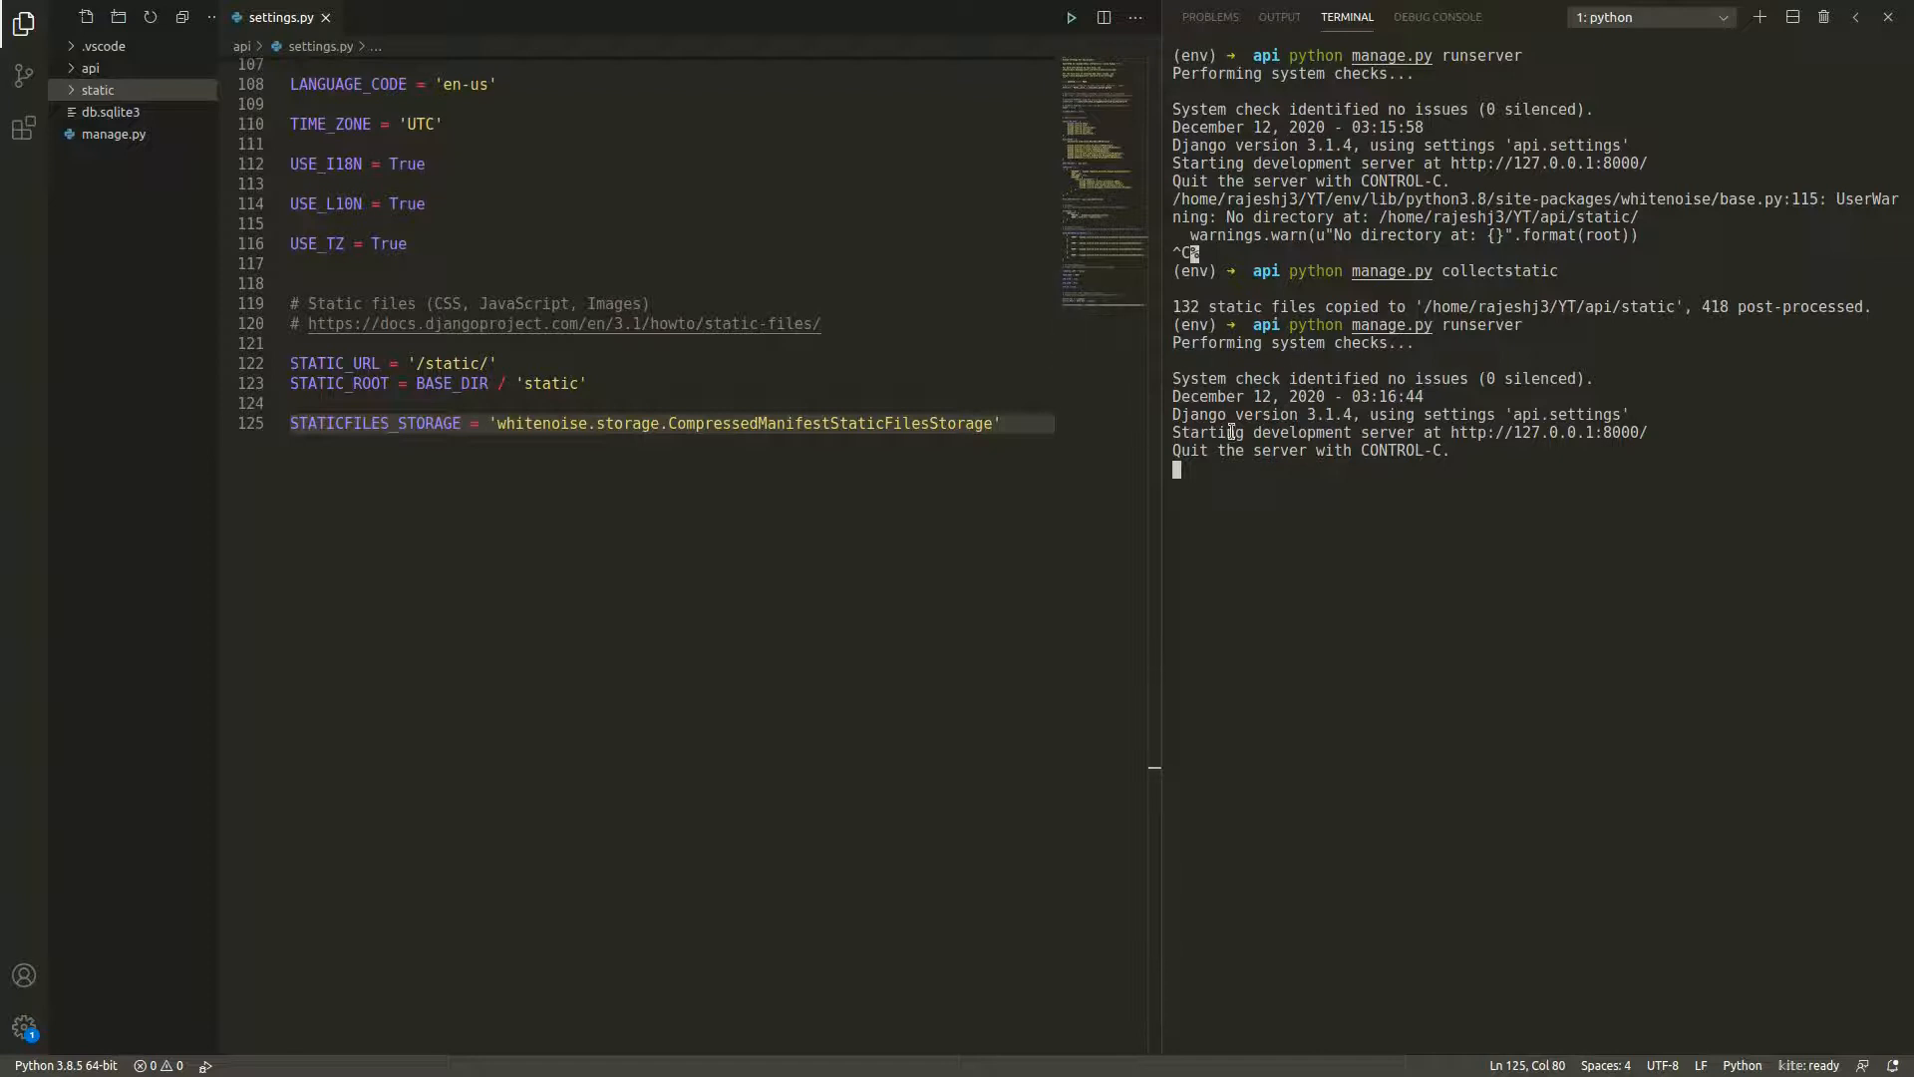
Step: Confirm hashed base.css loads but unhashed base.css is Not Found, then recheck the styled login page
{"action": "key", "text": "alt+tab"}
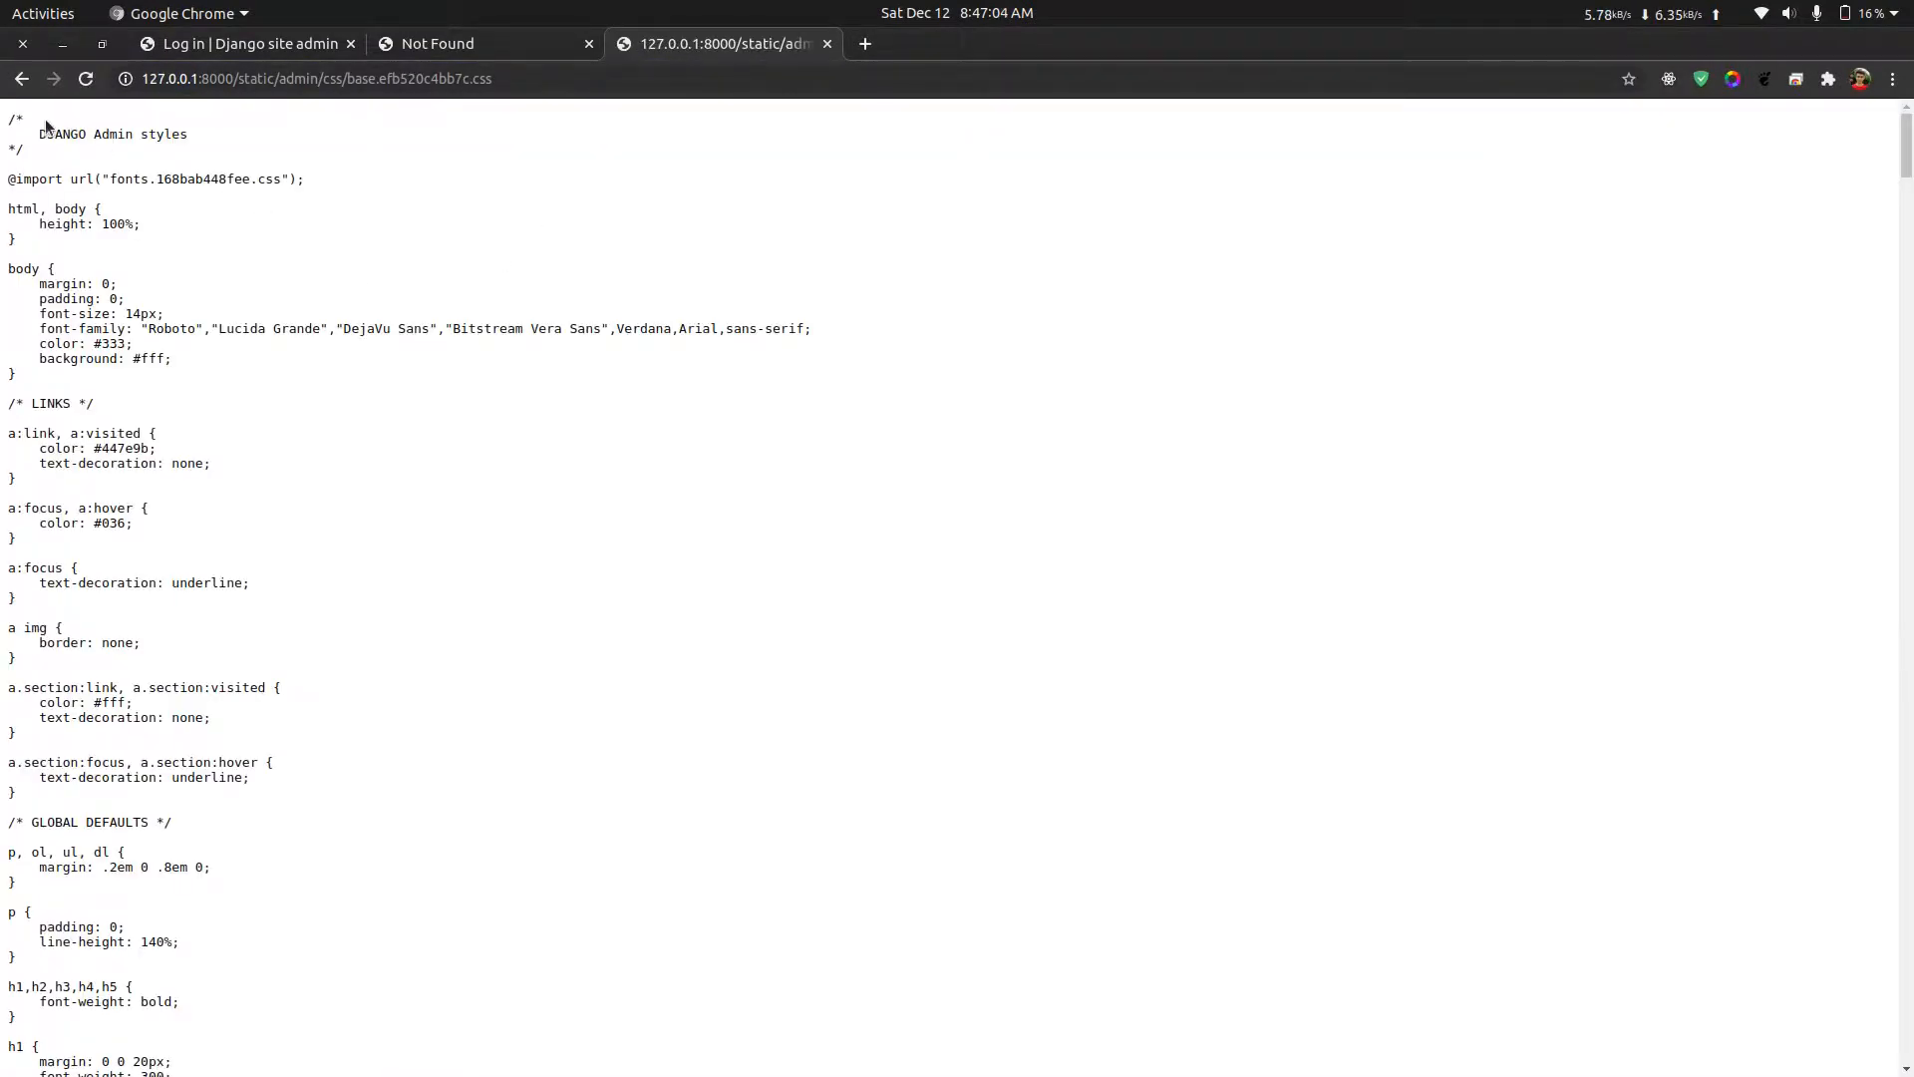
{"action": "scroll", "scroll_direction": "down", "scroll_amount": 3}
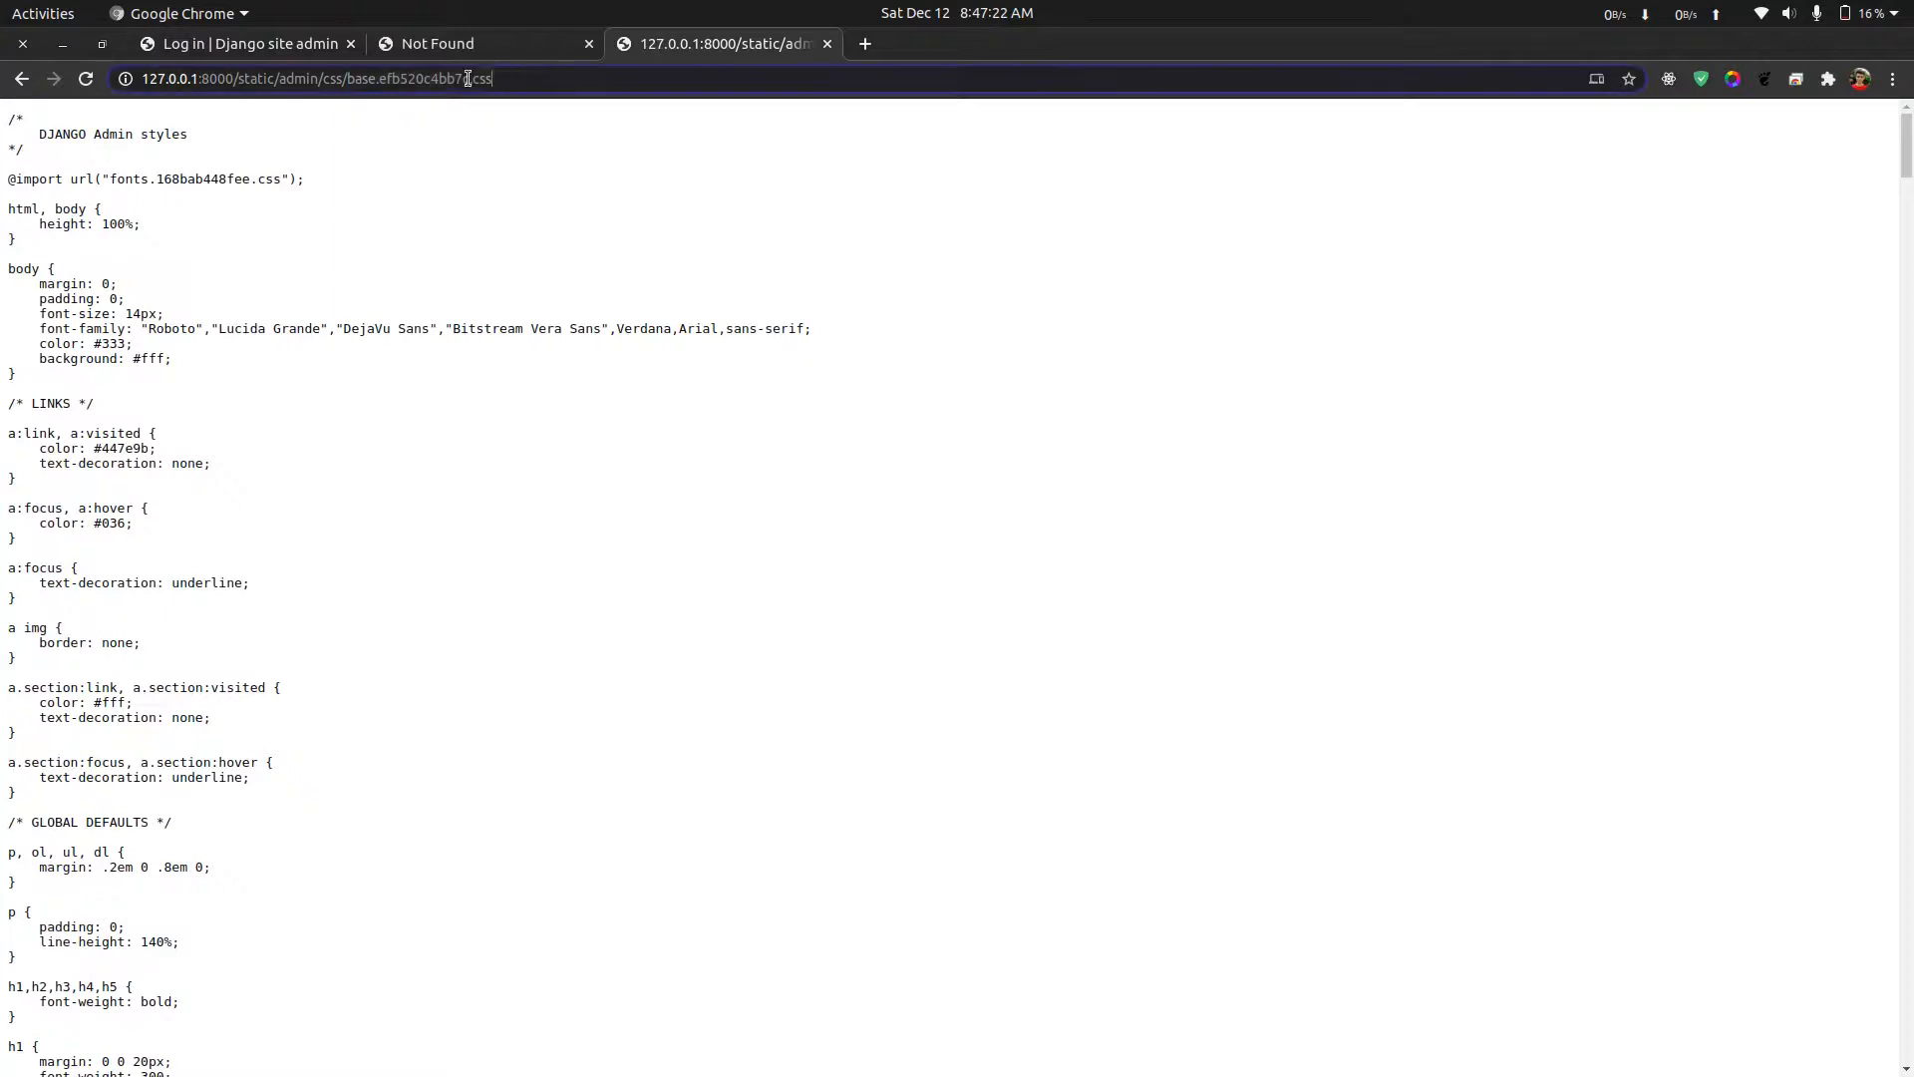
{"action": "double_click", "coordinate": [420, 78]}
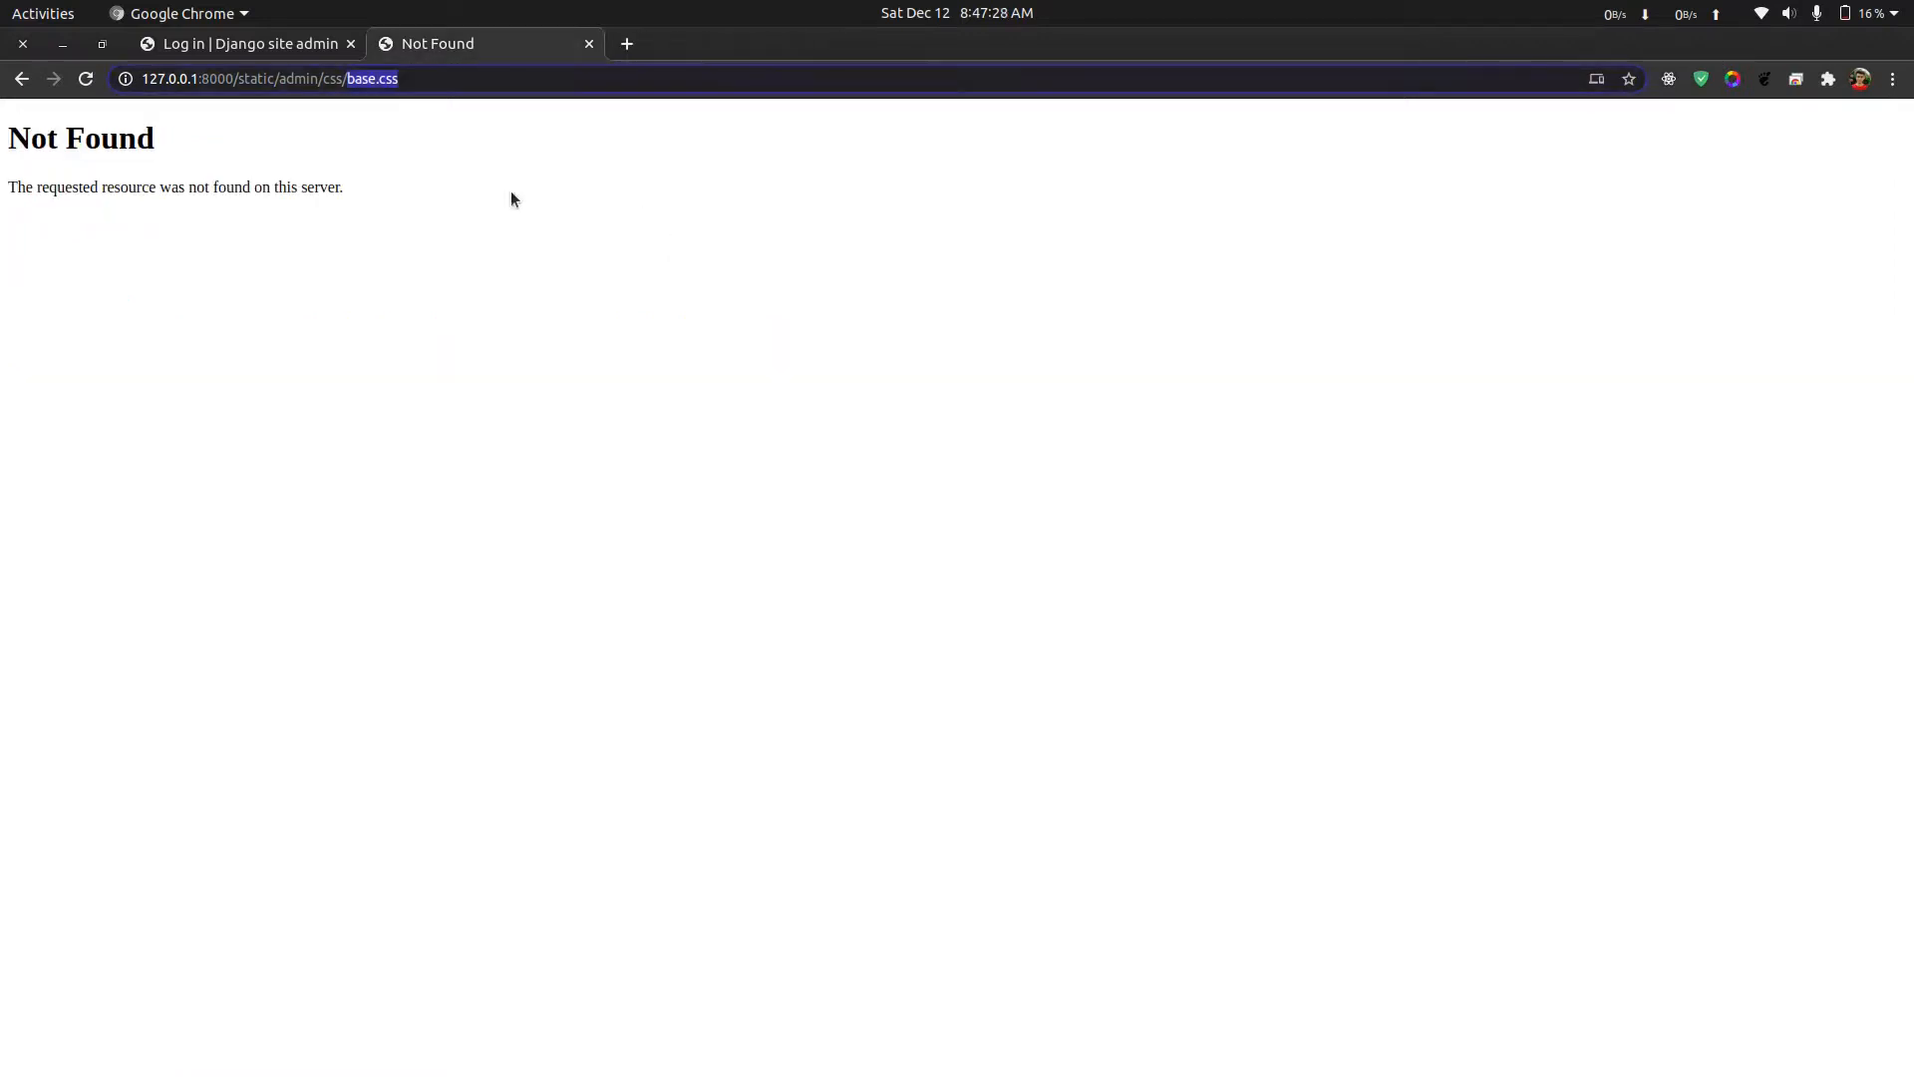
{"action": "left_click", "coordinate": [245, 43]}
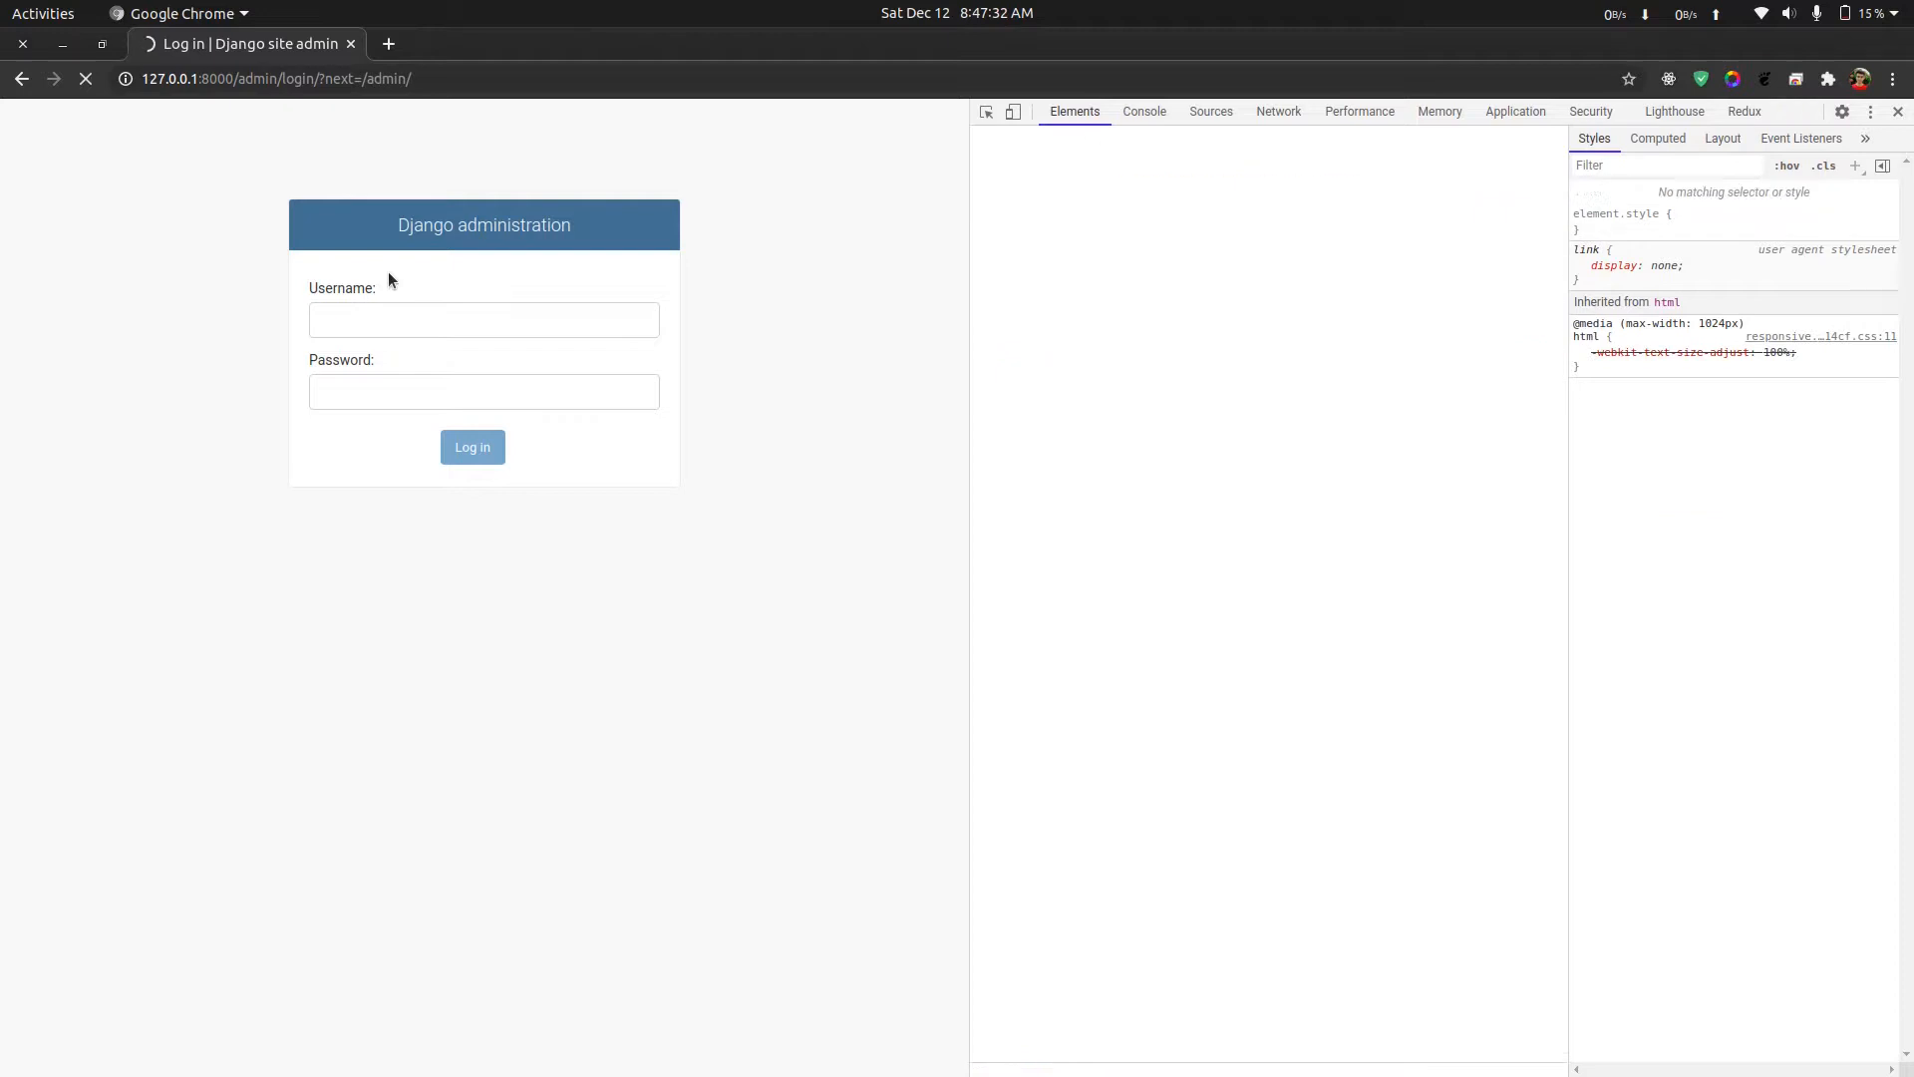
{"action": "left_click", "coordinate": [483, 391]}
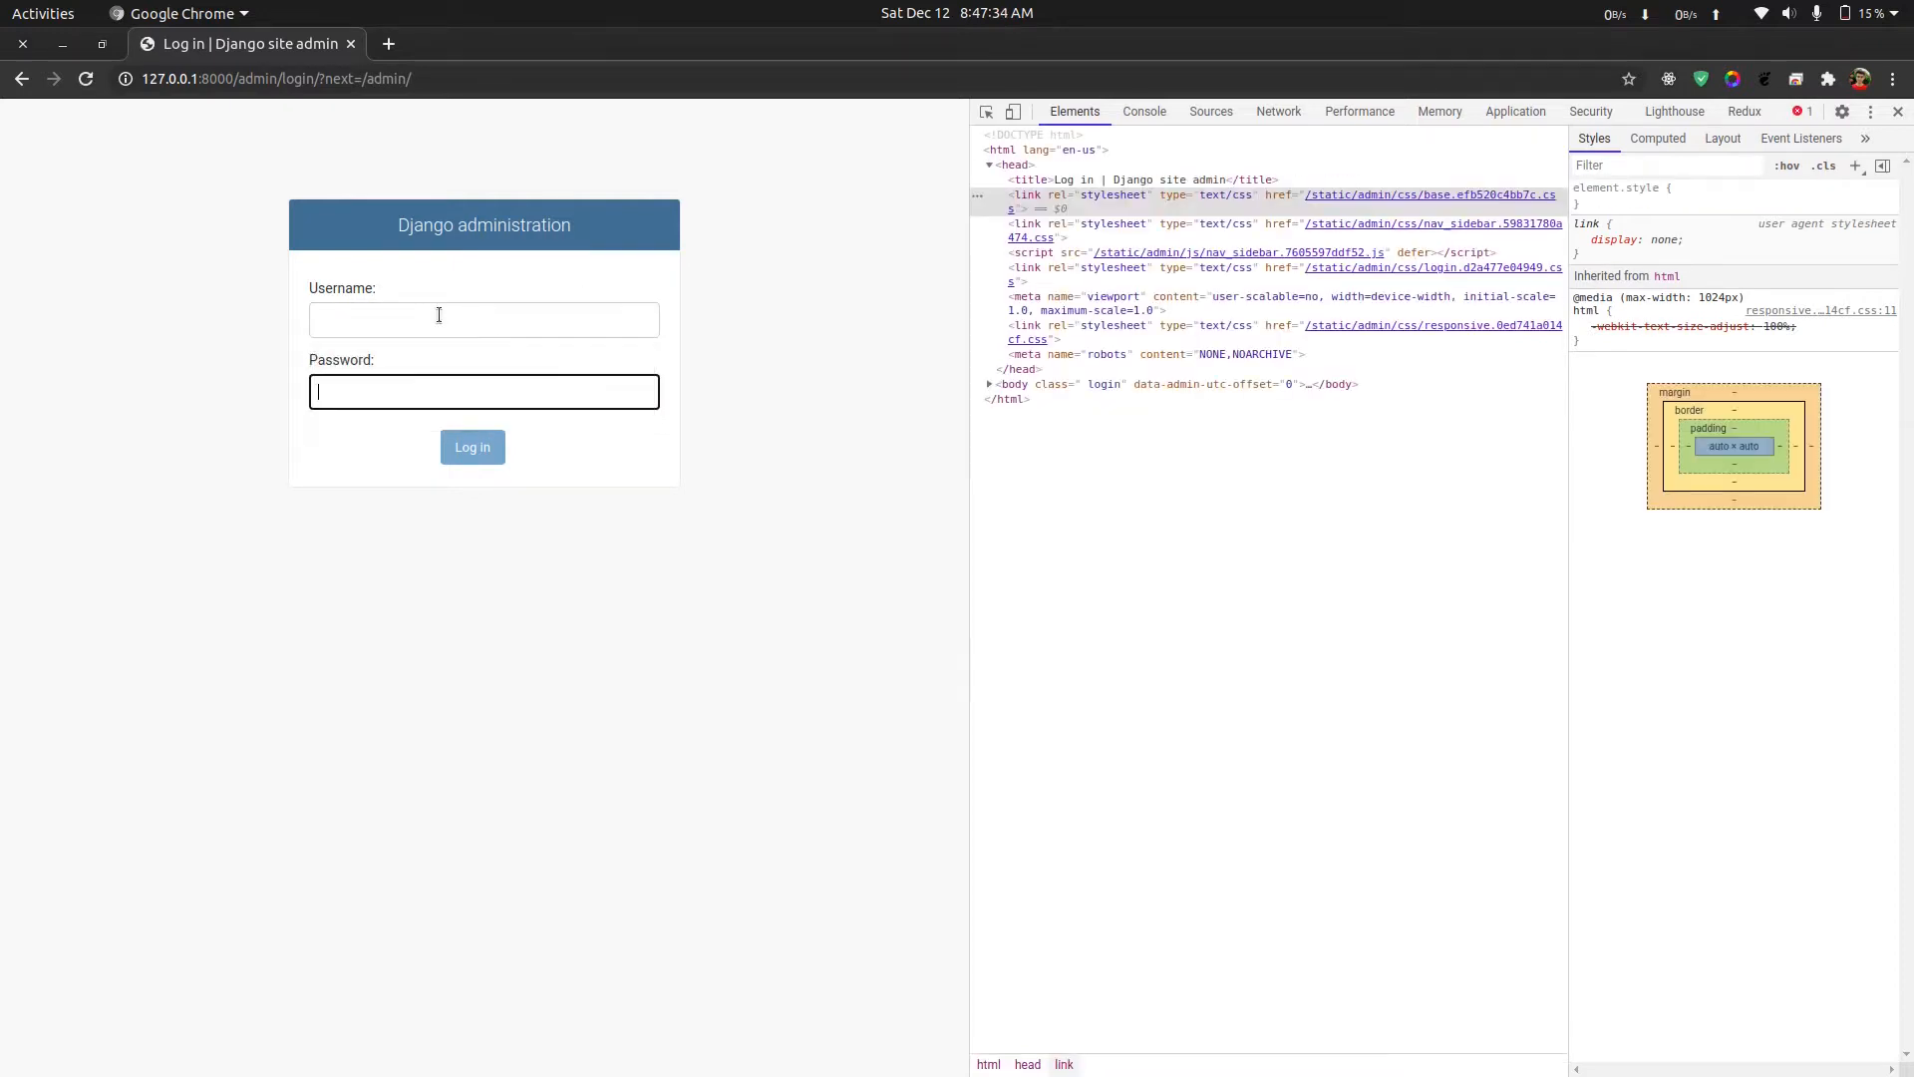